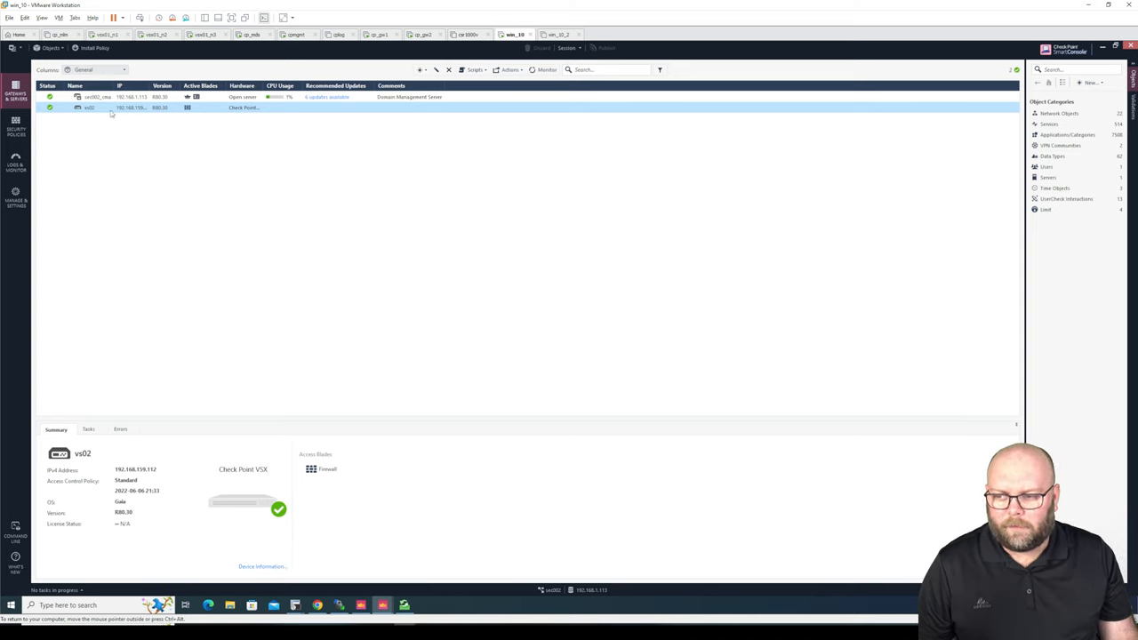
Step: Review vs02's topology interfaces and routes in its gateway properties, then close the dialog
double_click(82, 114)
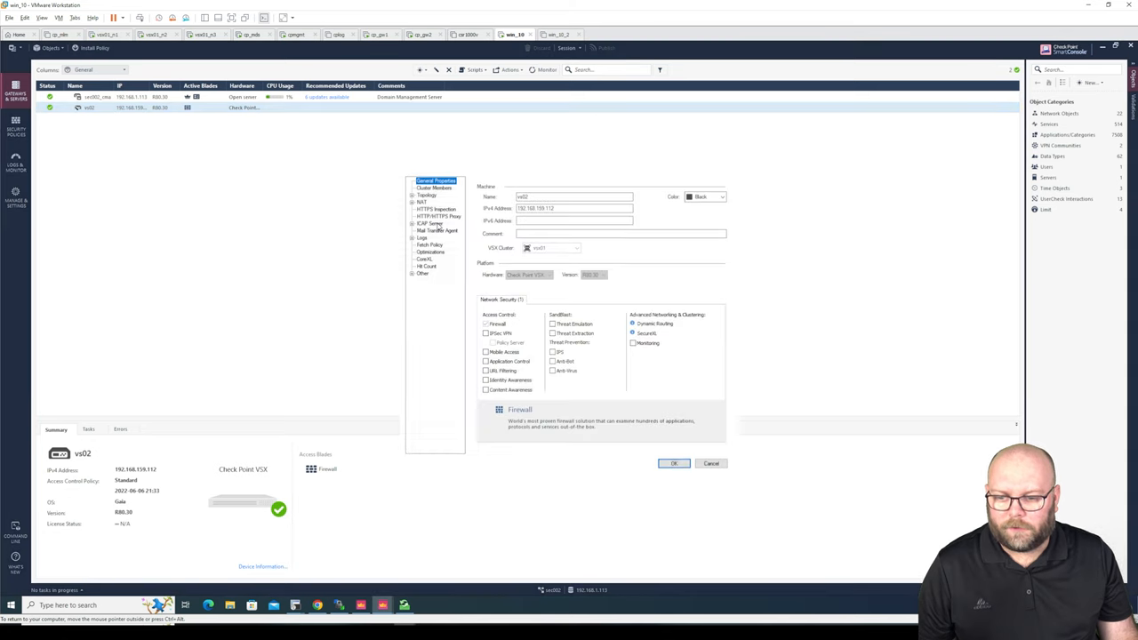
click(427, 194)
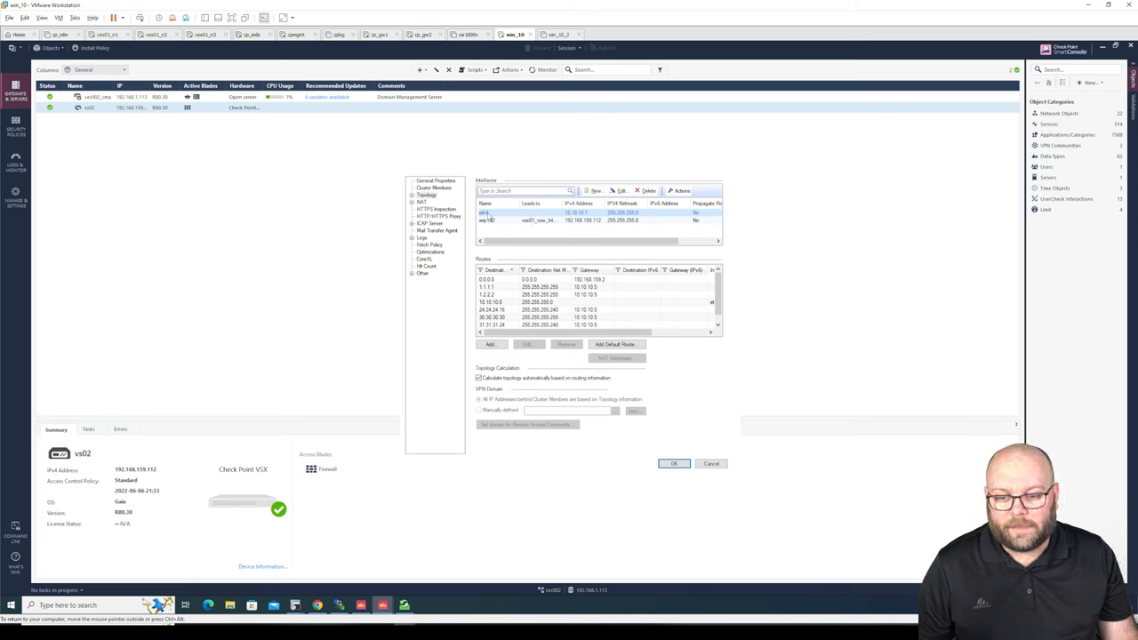
click(498, 279)
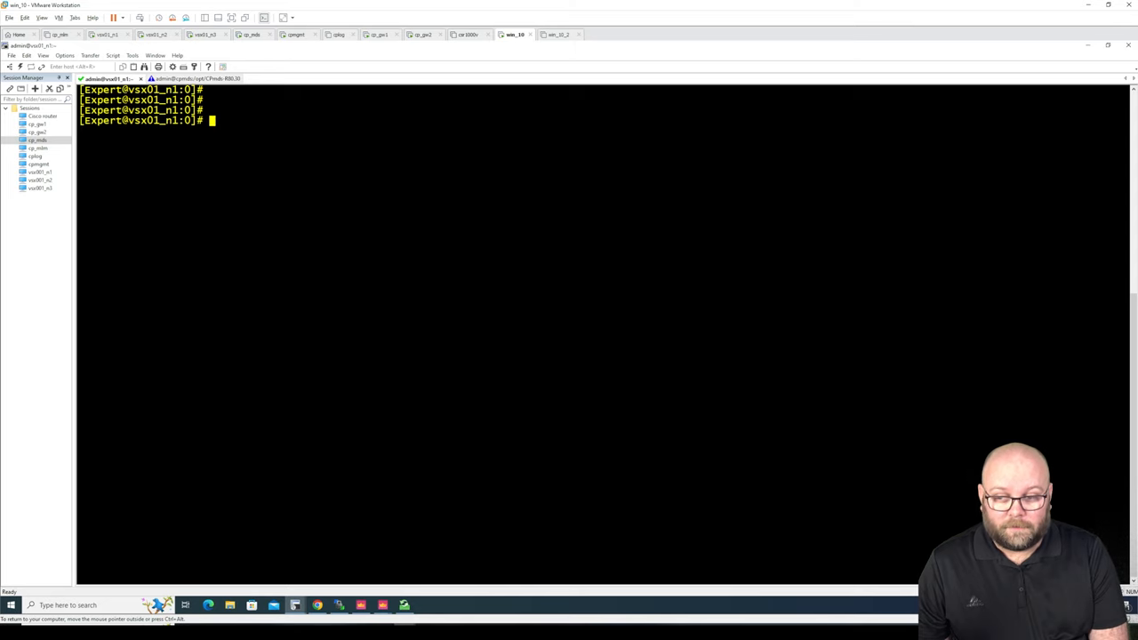
Step: Run 'vsx stat -v' and switch into the vs02 context with 'vsenv 3'
text(vsx stat -v)
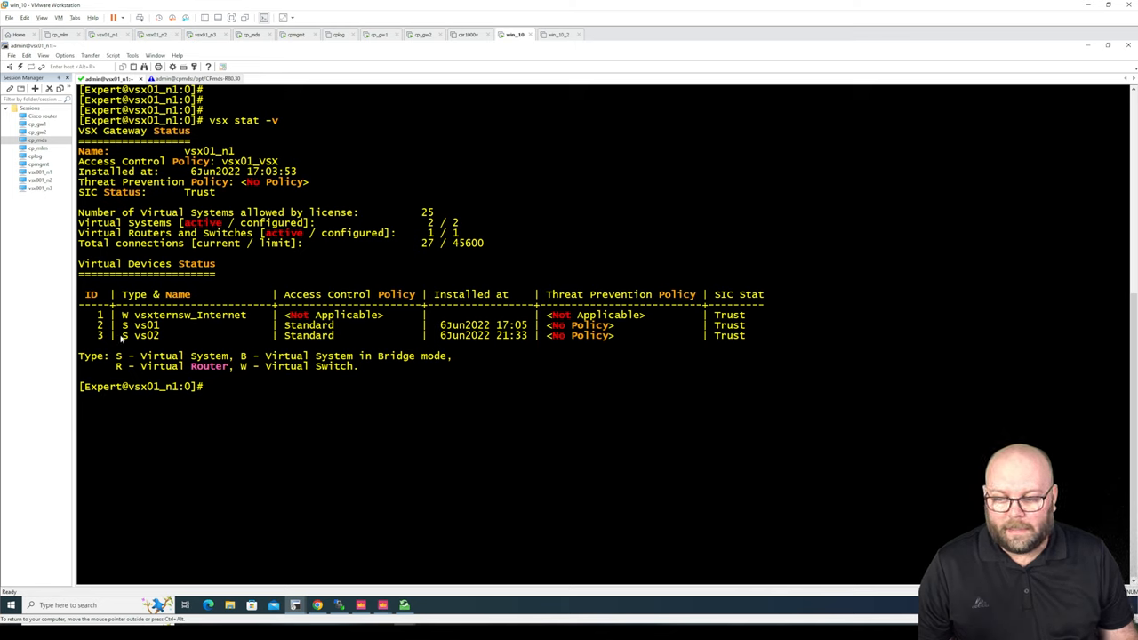
mouse_move(278, 448)
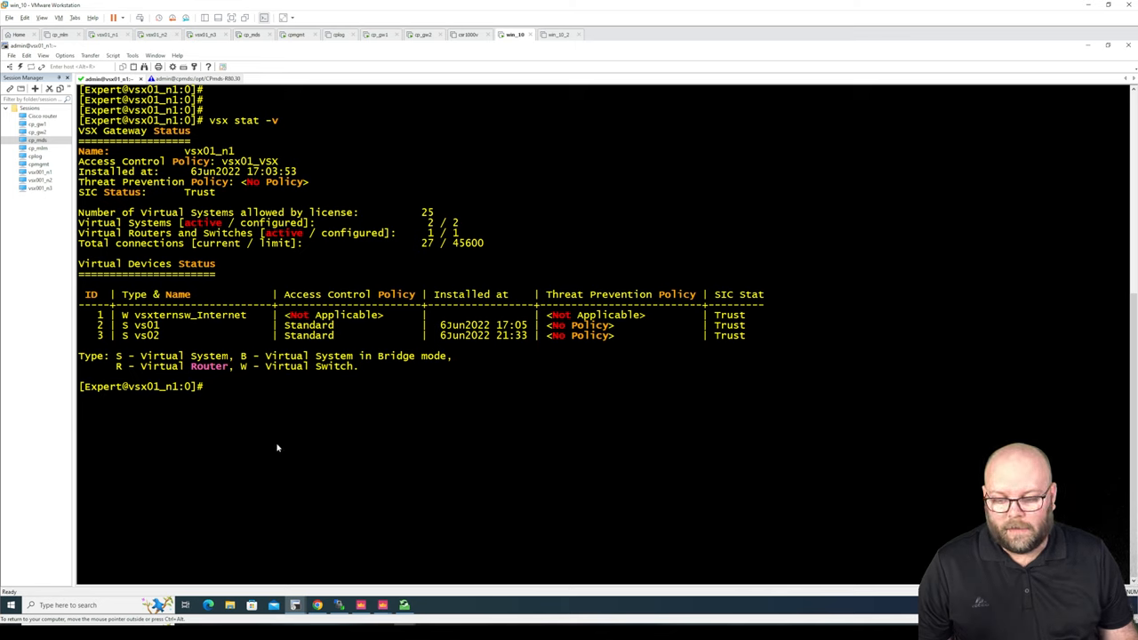
double_click(146, 334)
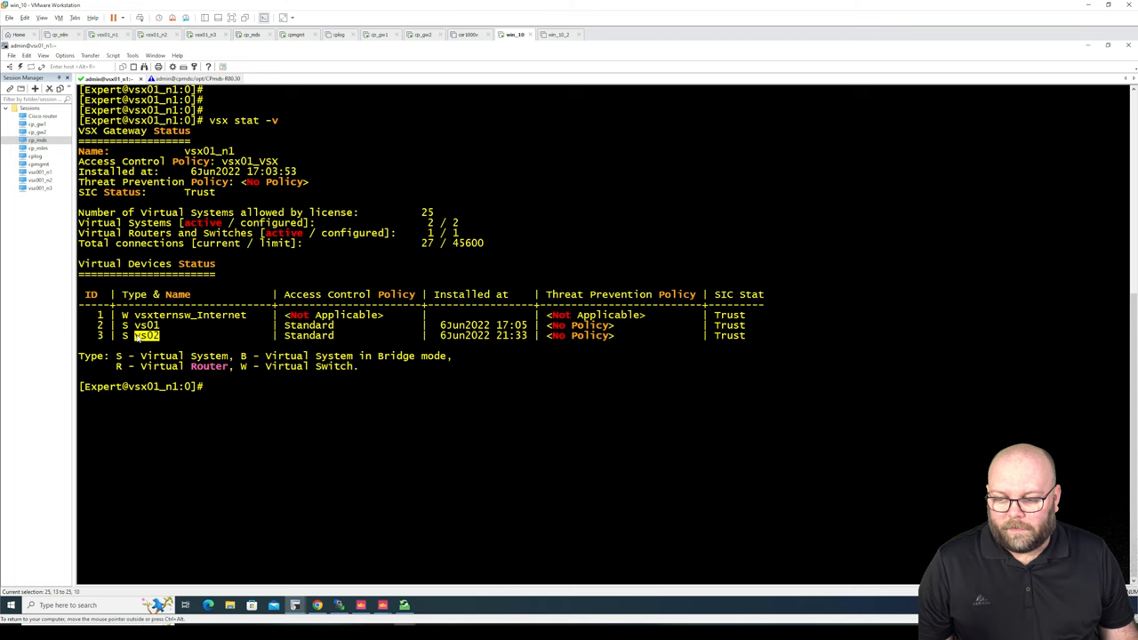
text(vsenv 3)
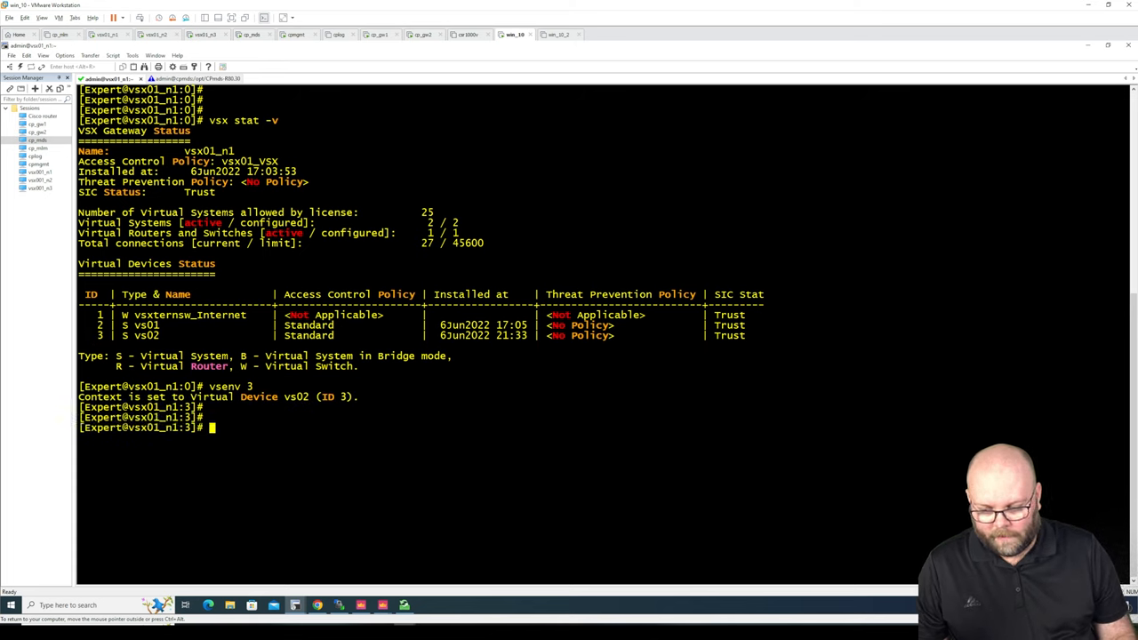
Step: List vs02's interfaces with ifconfig and routing table with 'netstat -rn', then exit expert mode
text(ifconfig)
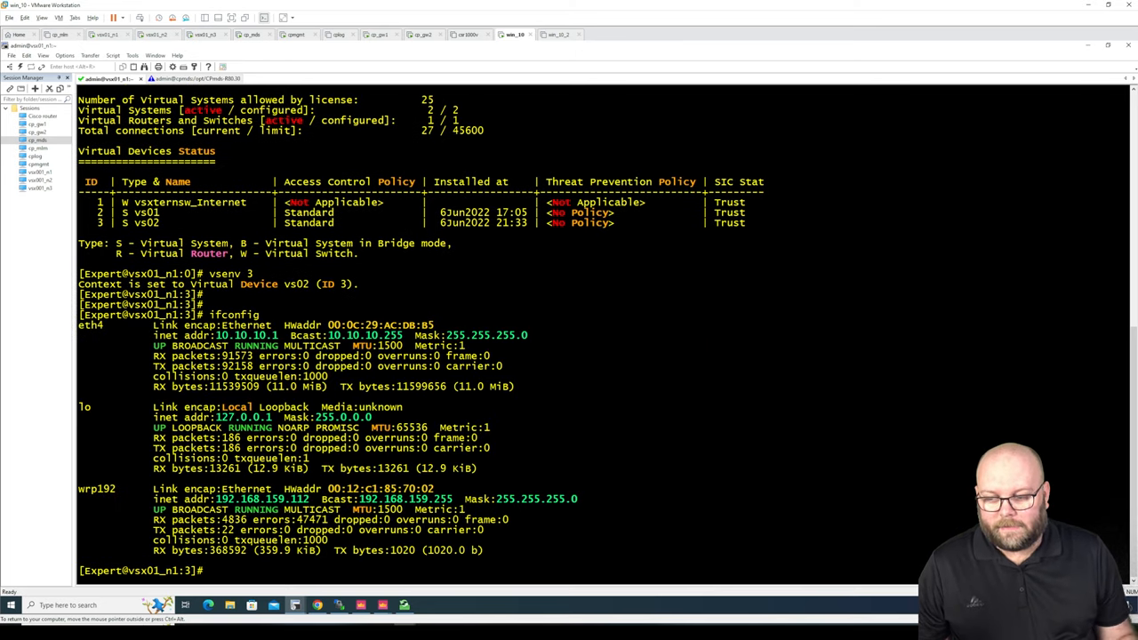
mouse_move(109, 495)
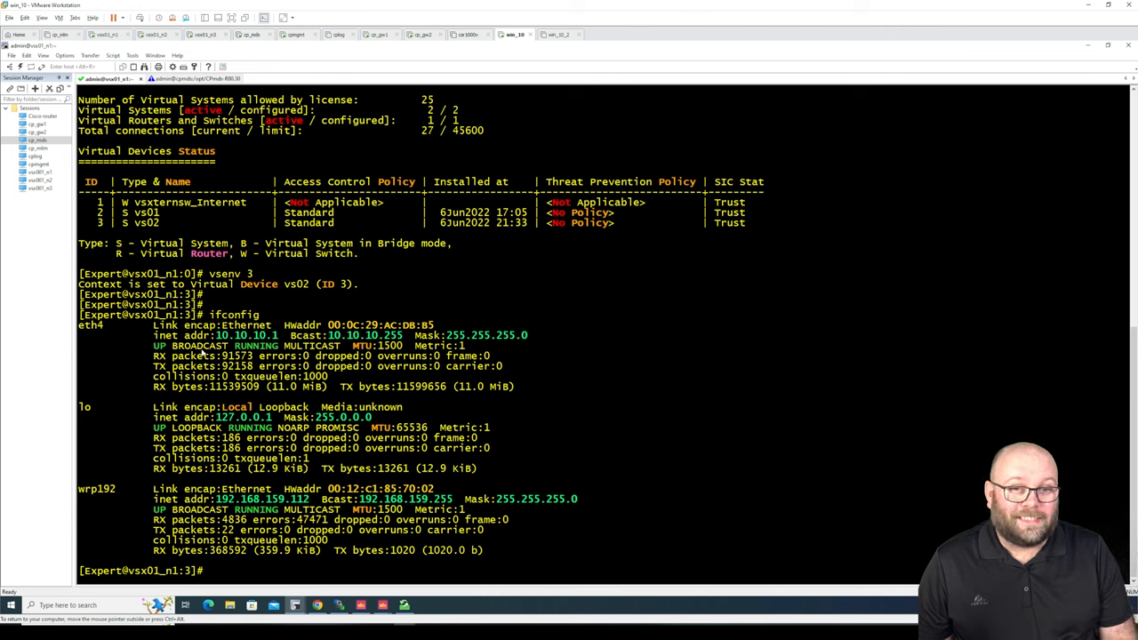
mouse_move(604, 406)
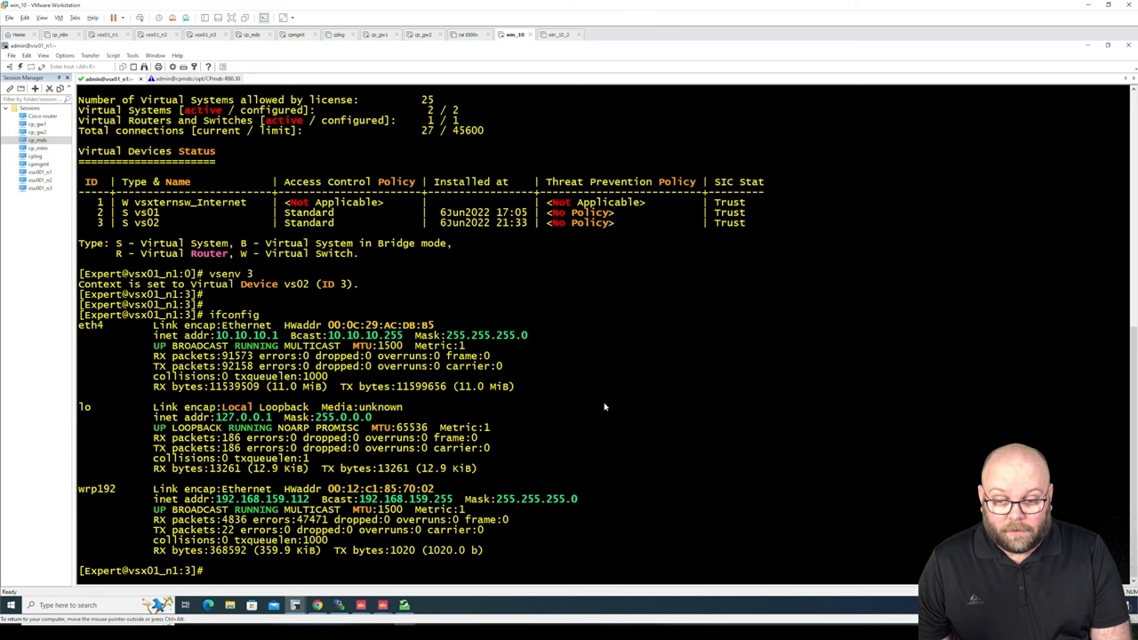
text(netstat -rn)
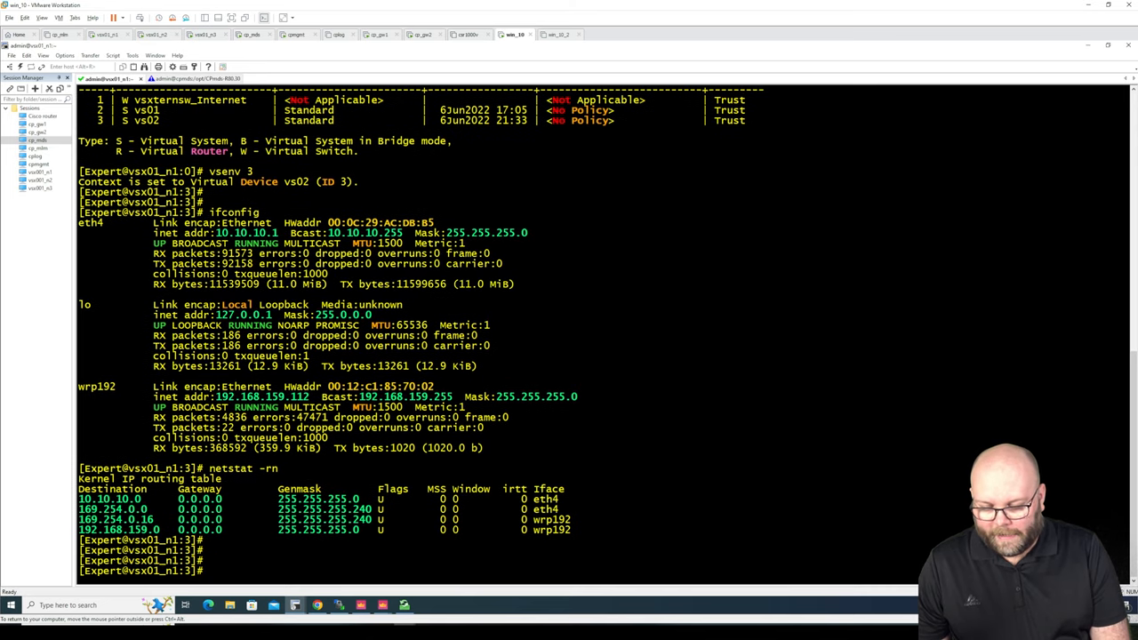
text(exit)
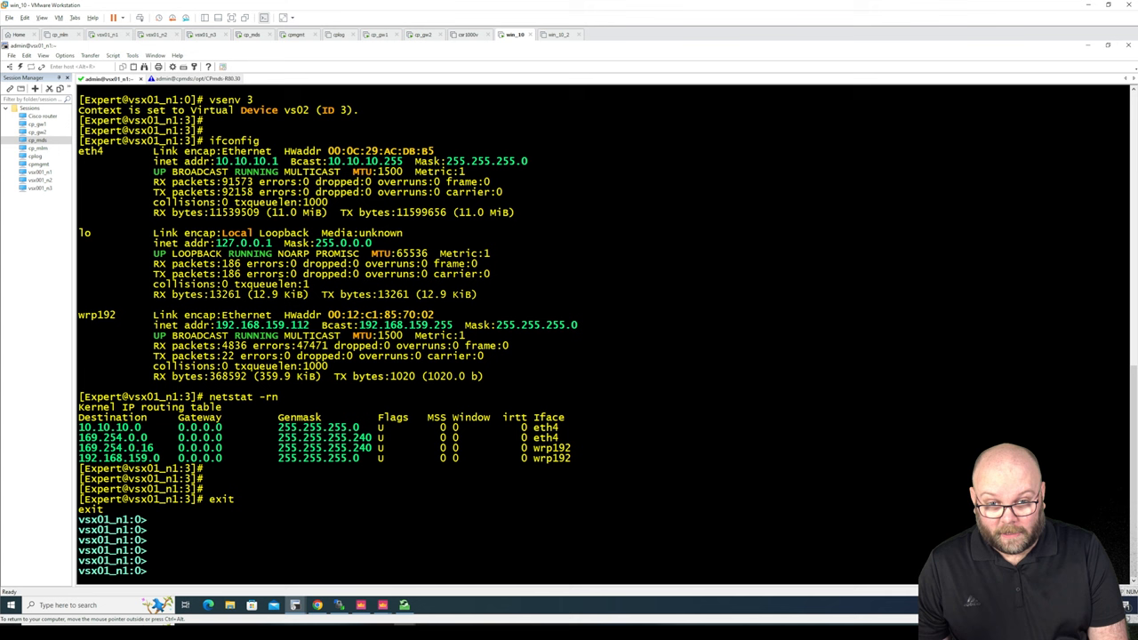
Step: Page through 'show configuration' to the static routes, then run 'set virtual-system 3'
text(show configuration)
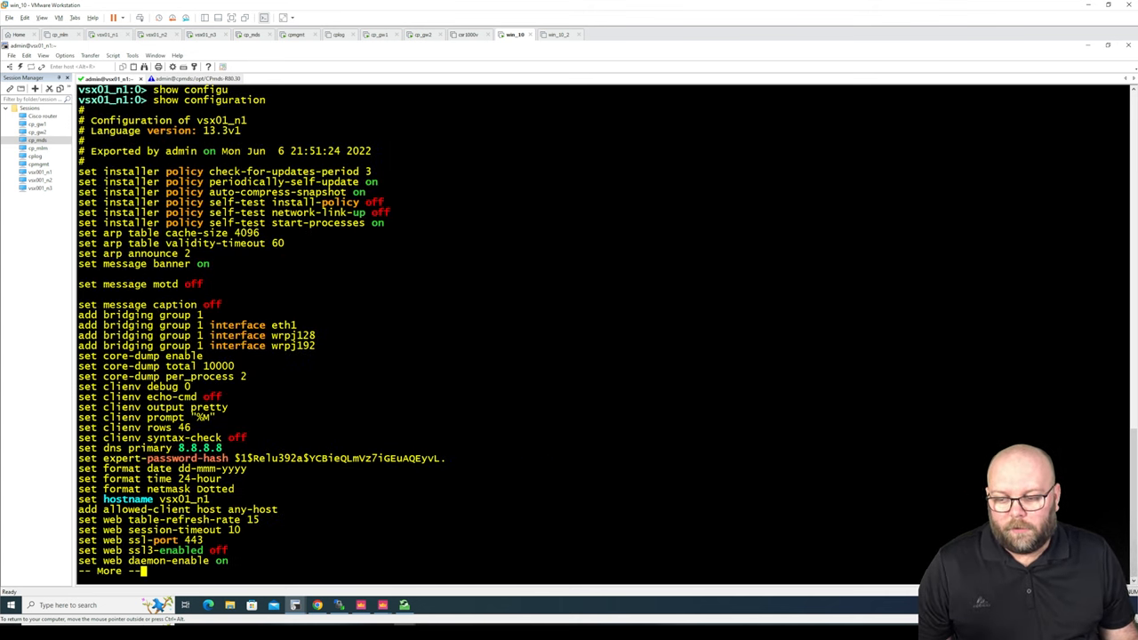
key(space)
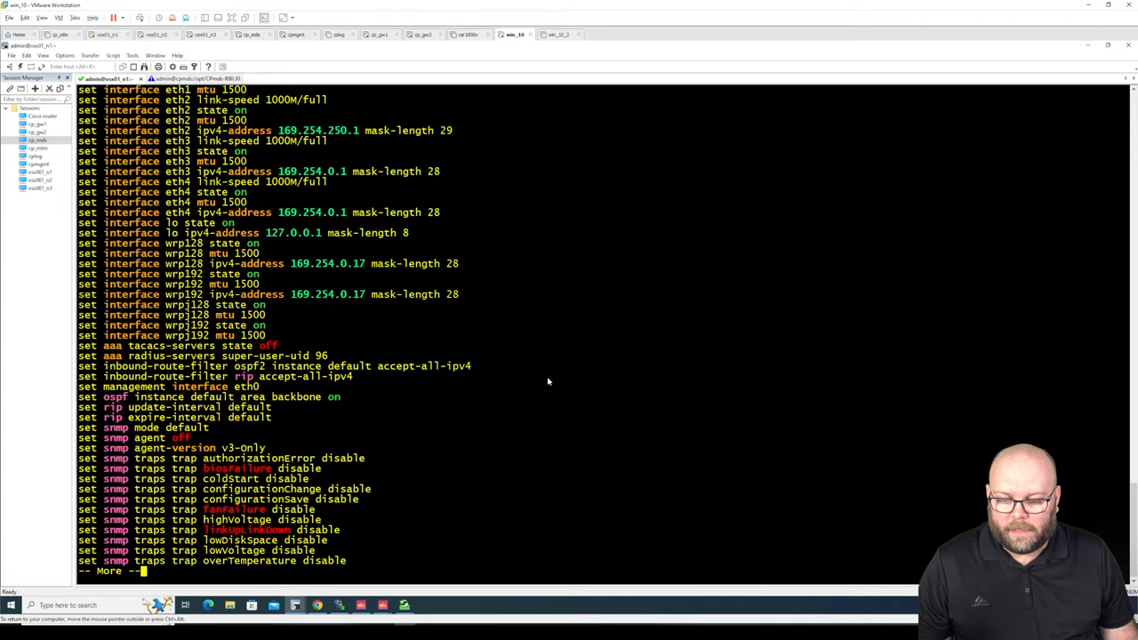
key(Space)
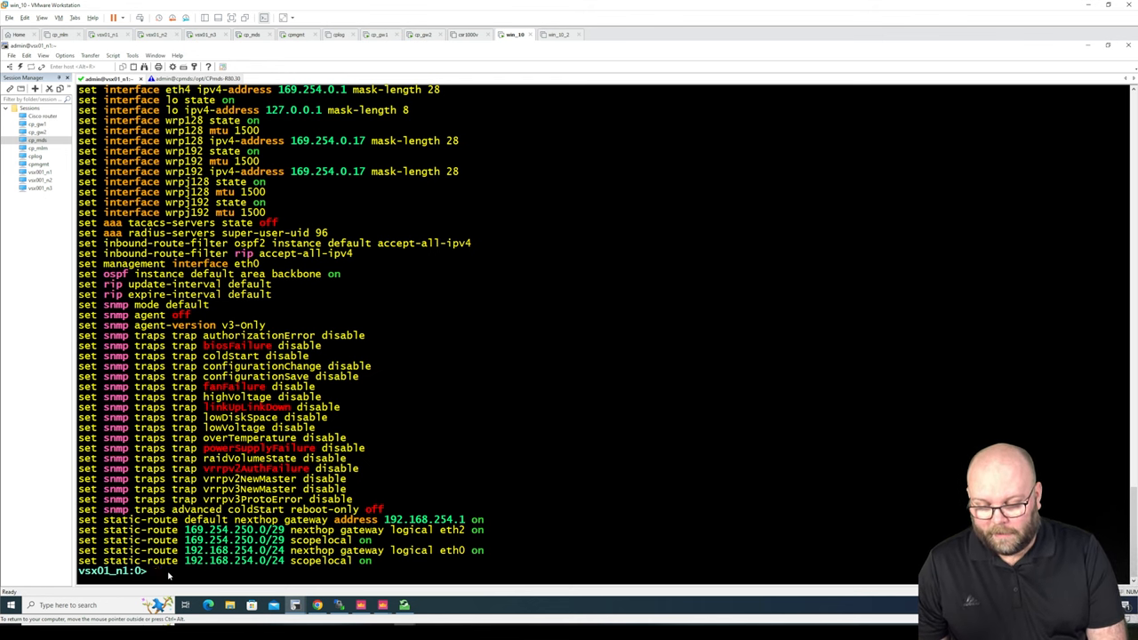
text(set vir)
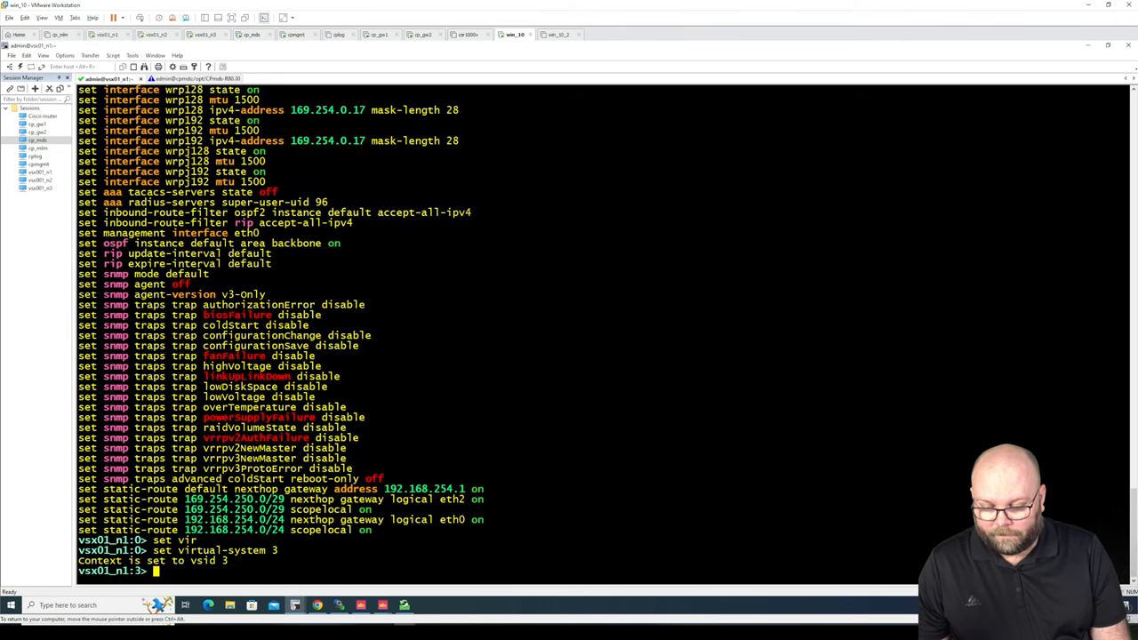
Step: Show virtual system 3's configuration and review its 'set interface' lines until the shell logs out
text(show configuration)
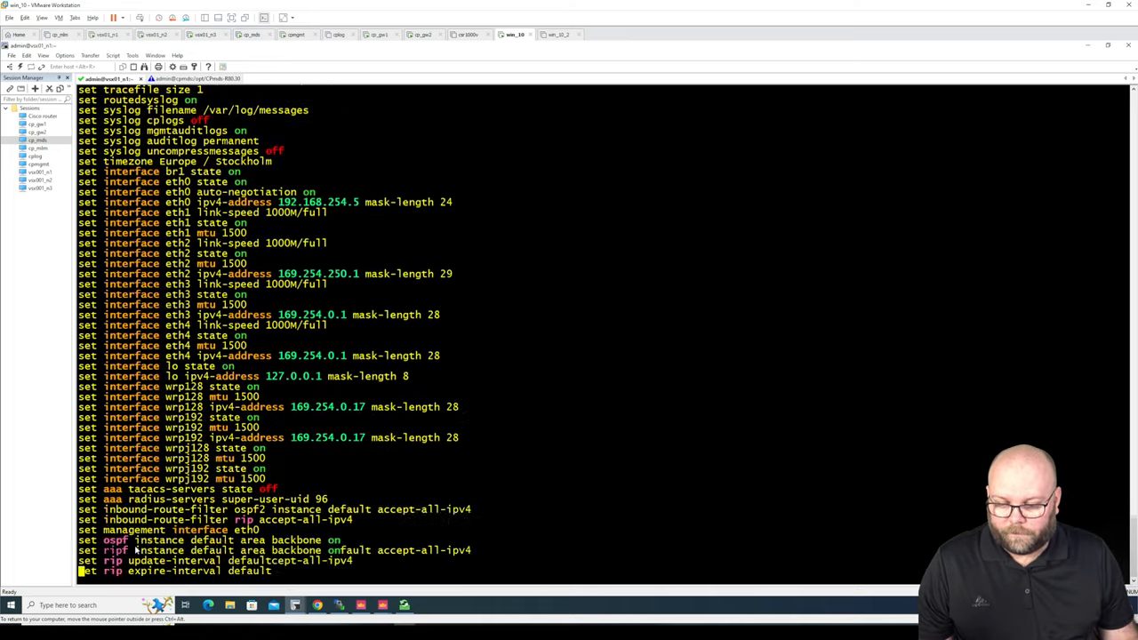
scroll(down, 3)
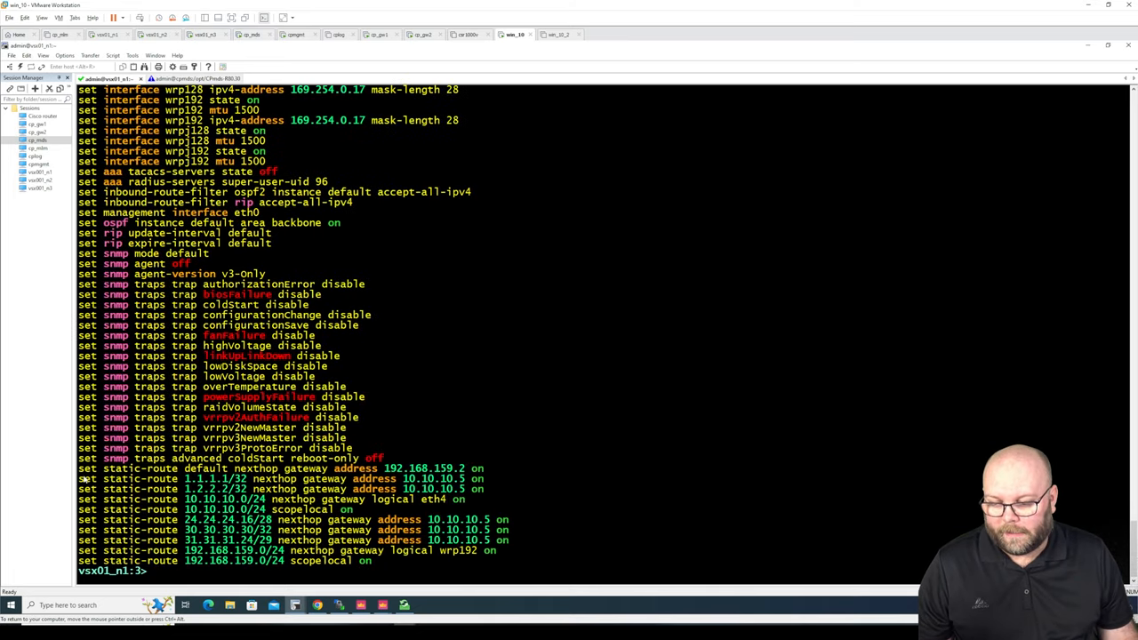
mouse_move(526, 565)
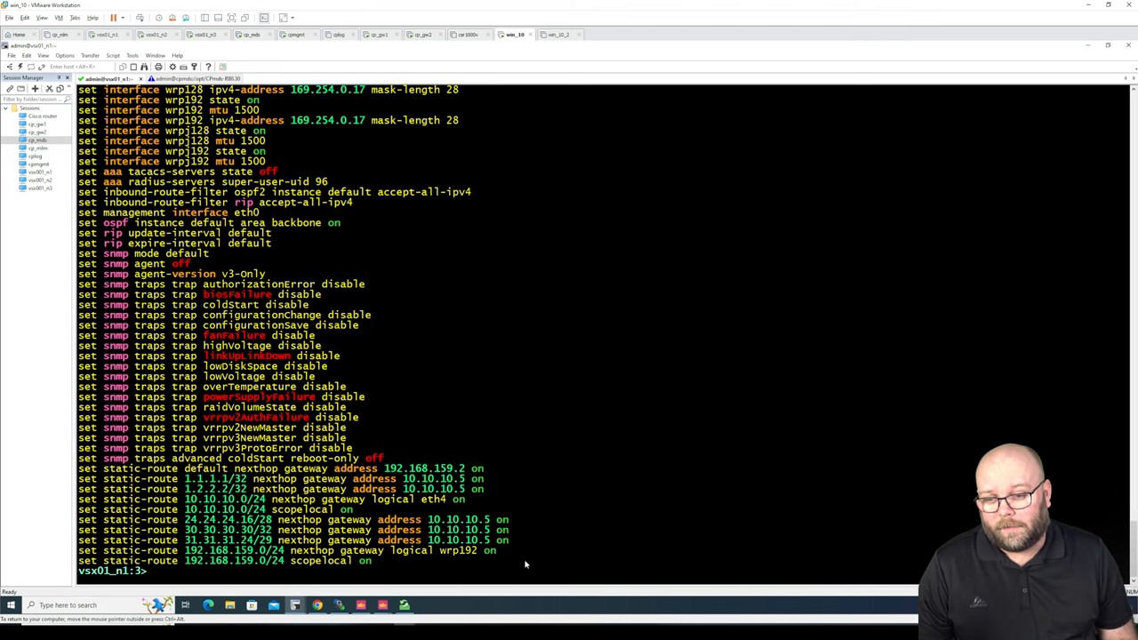
mouse_move(466, 400)
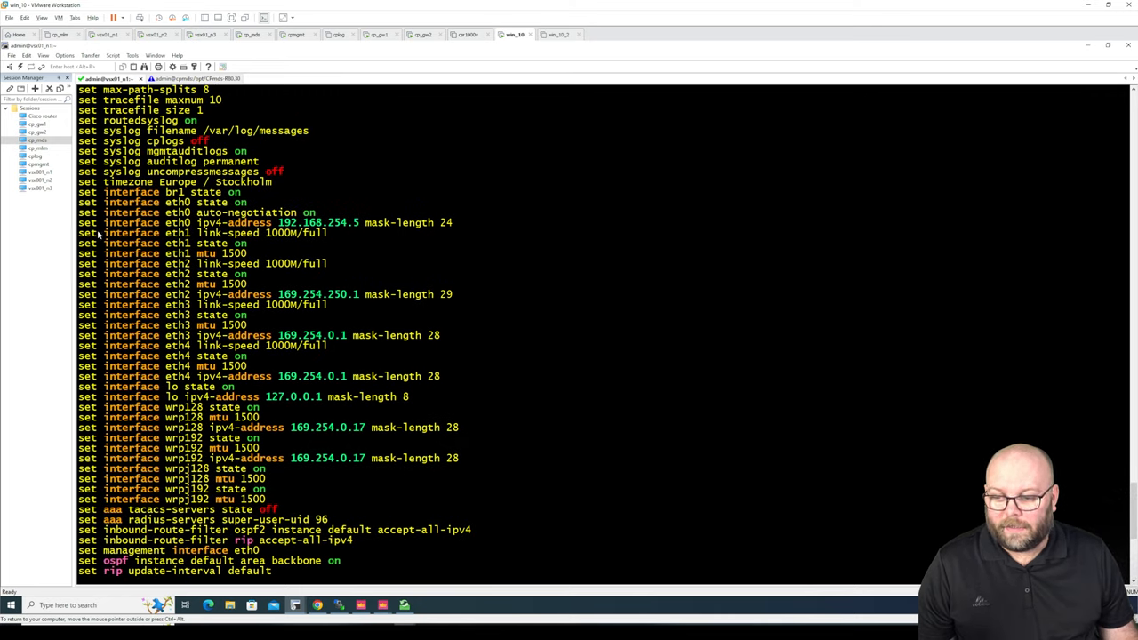
drag(103, 193, 412, 396)
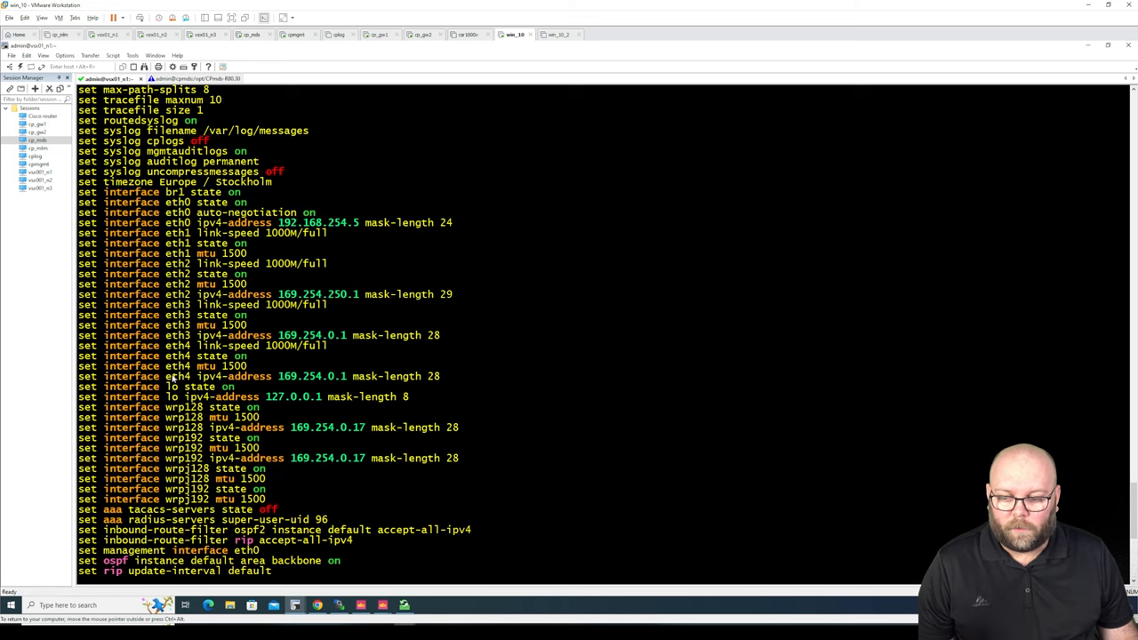
double_click(178, 377)
text(exit)
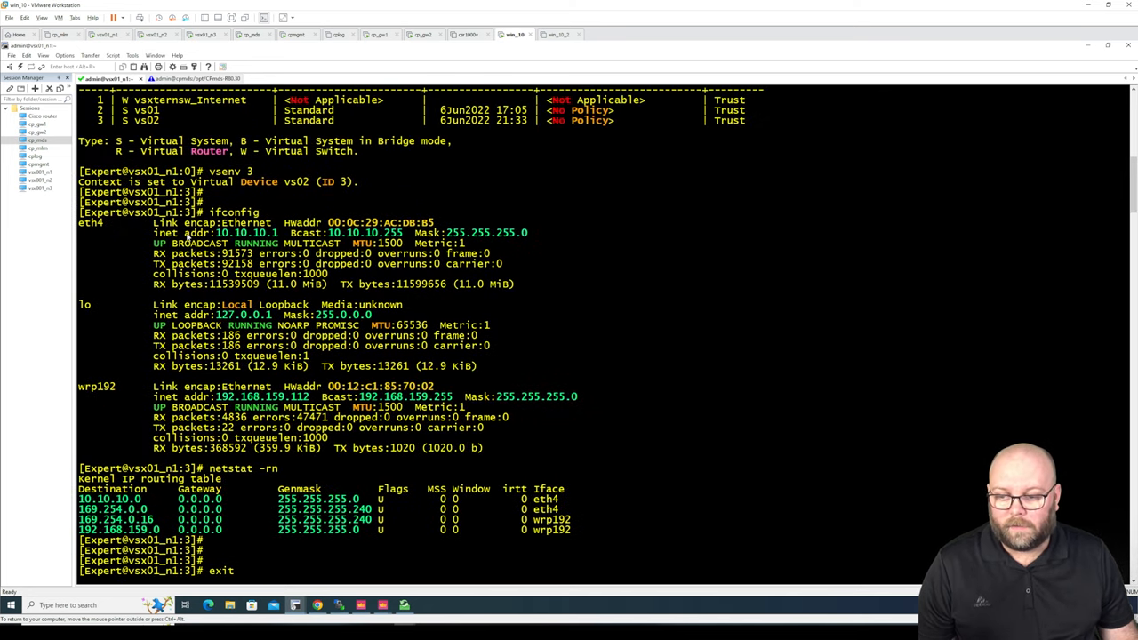
key(Return)
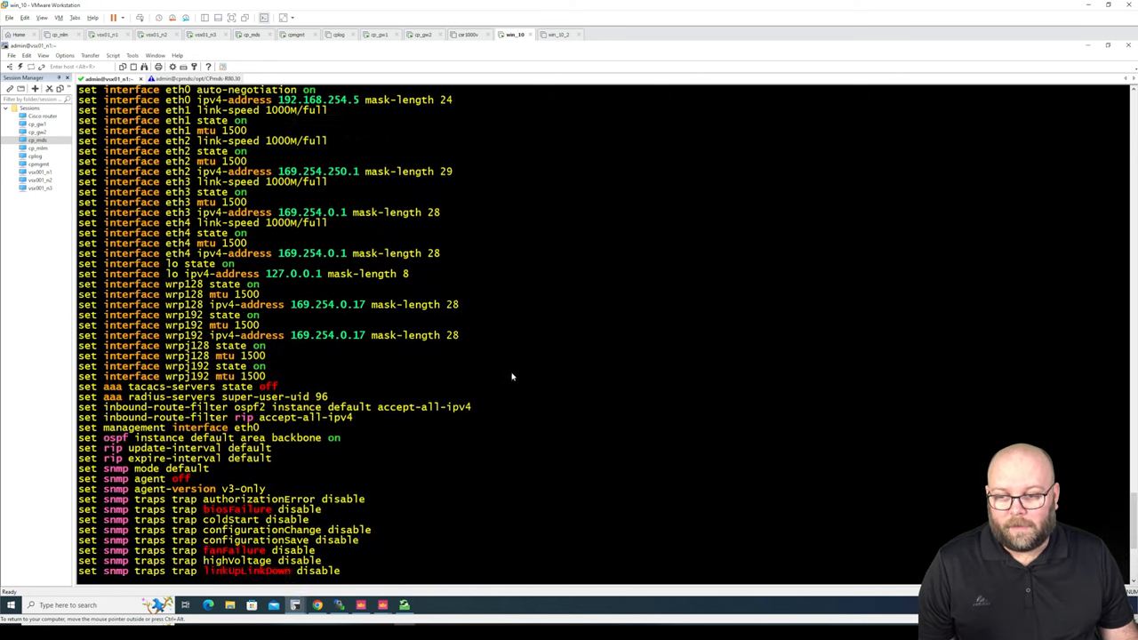
scroll(up, 3)
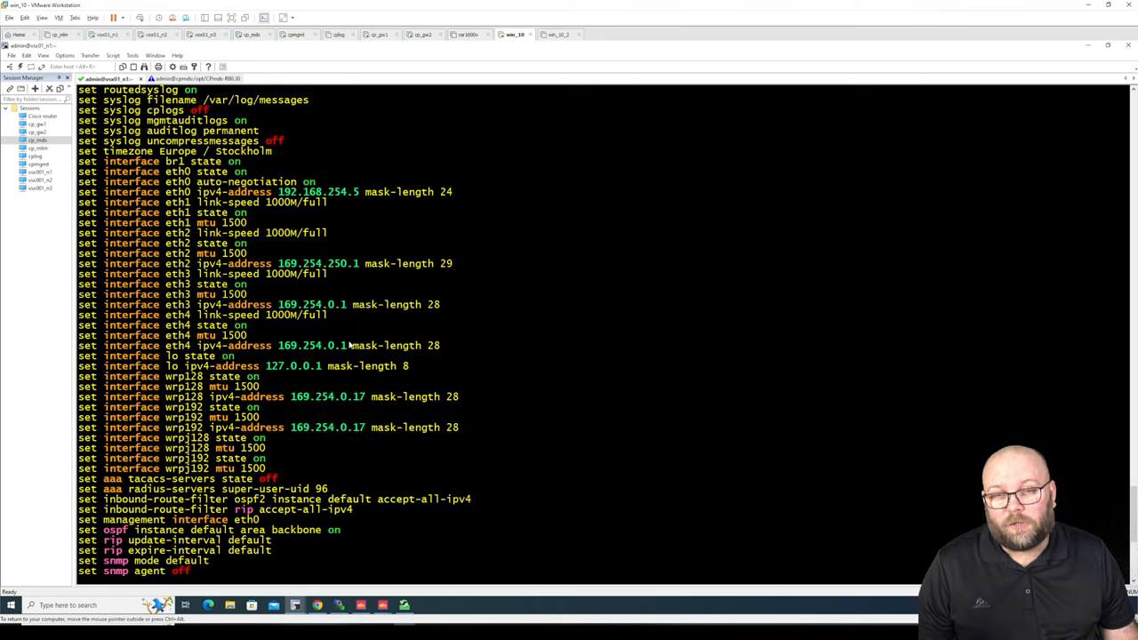
mouse_move(501, 367)
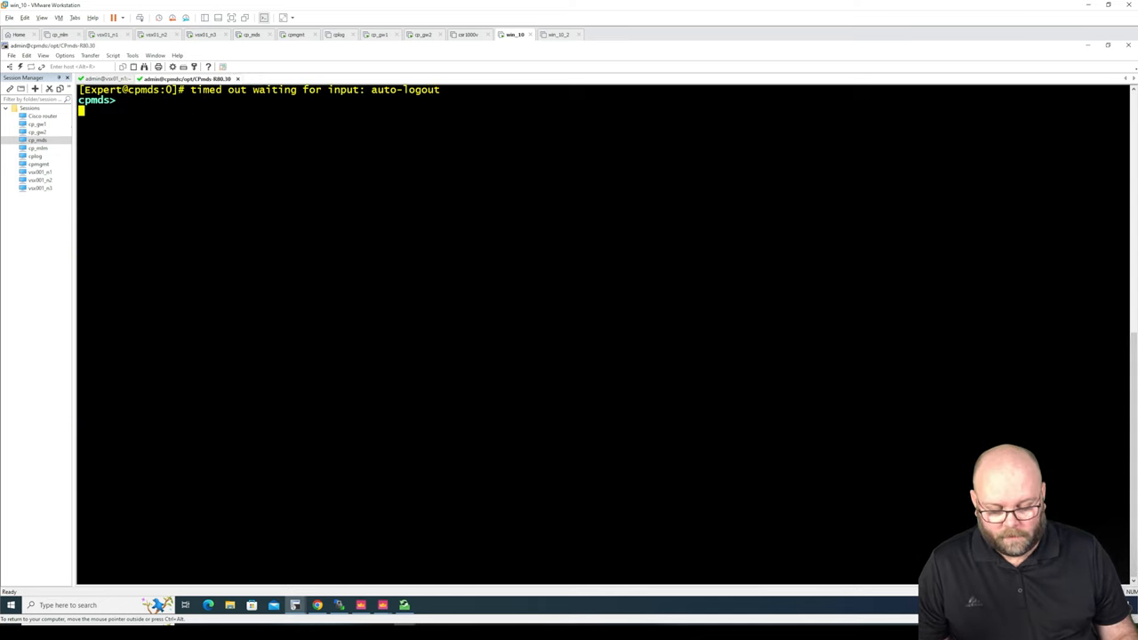
Step: Enter expert mode and run mdsstat to confirm the MDS and four domain servers are up
text(expert)
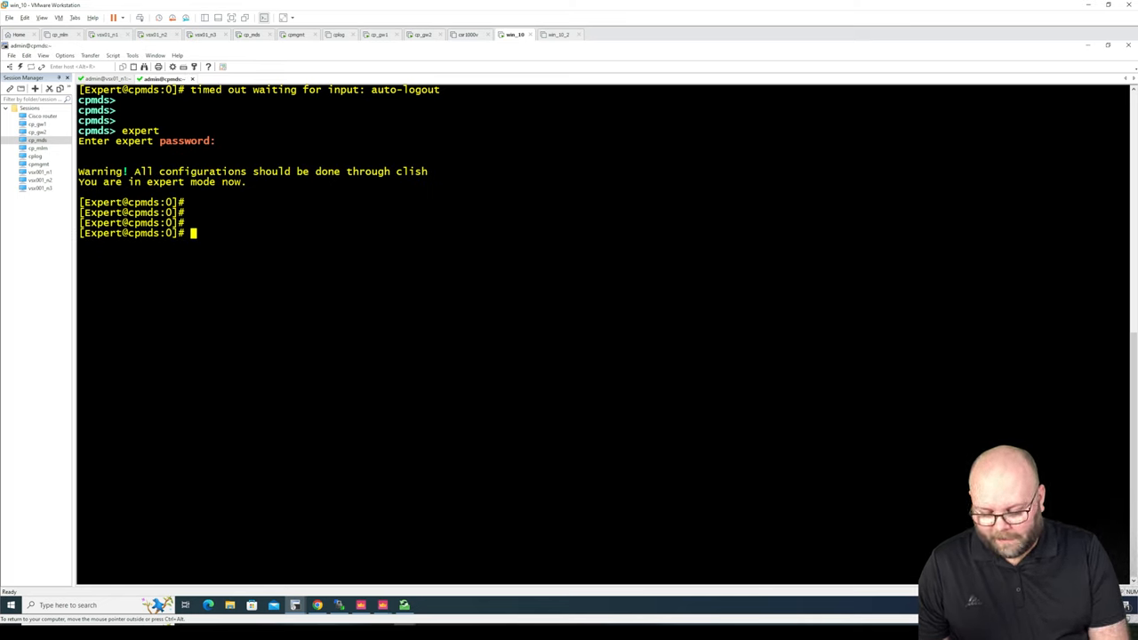
text(mdsstat)
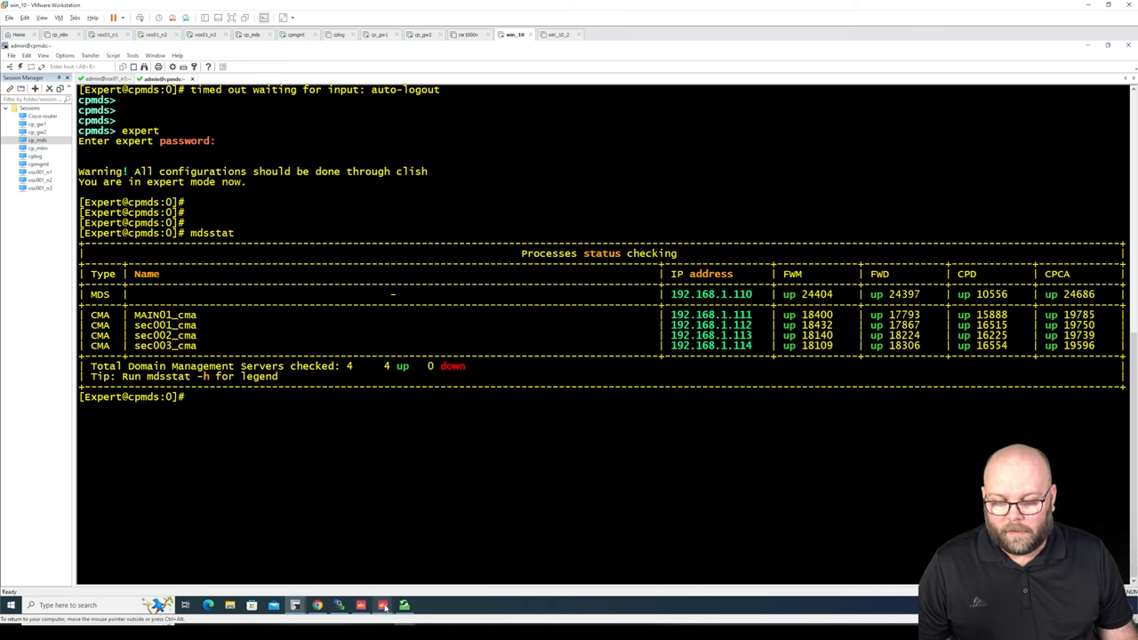
click(382, 605)
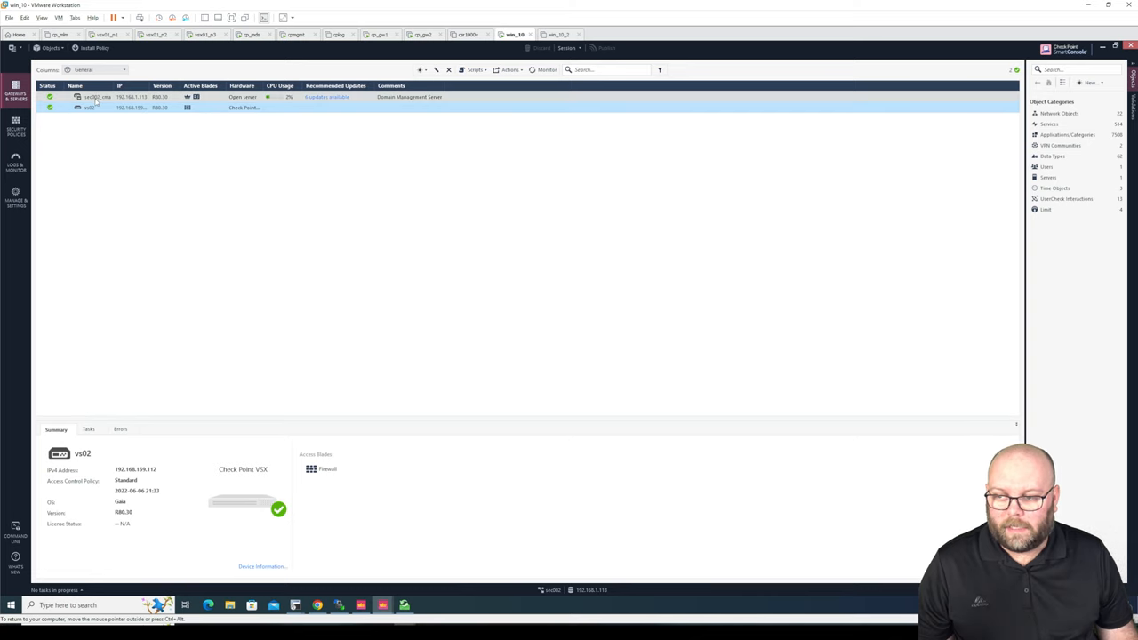
Step: Select the VSX gateway object in Gateways & Servers to view its summary
click(96, 96)
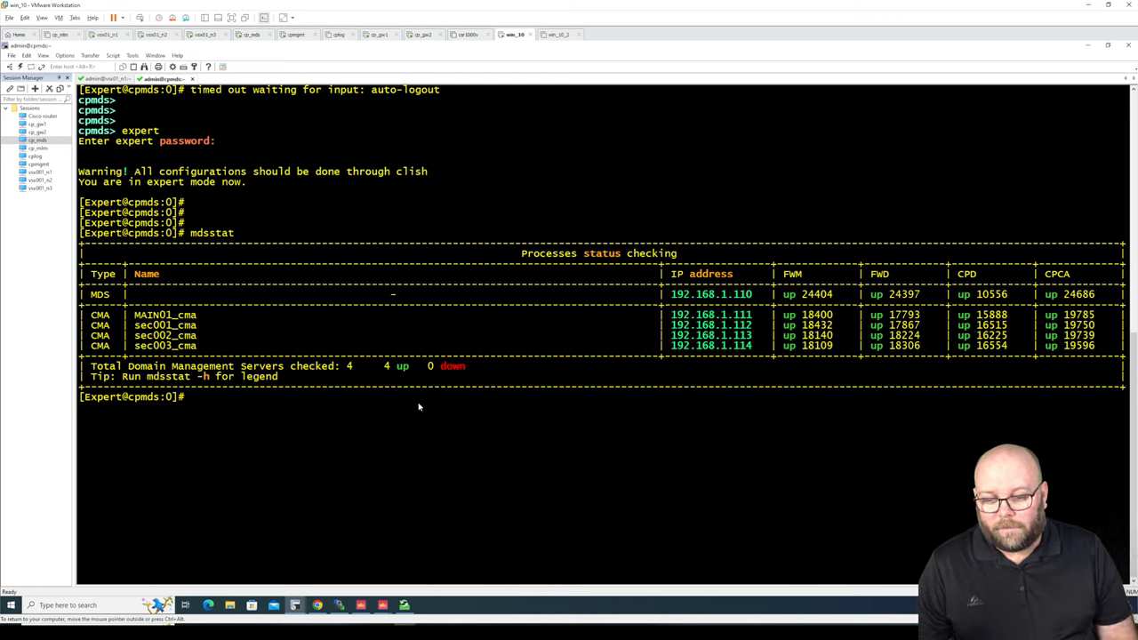
mouse_move(299, 386)
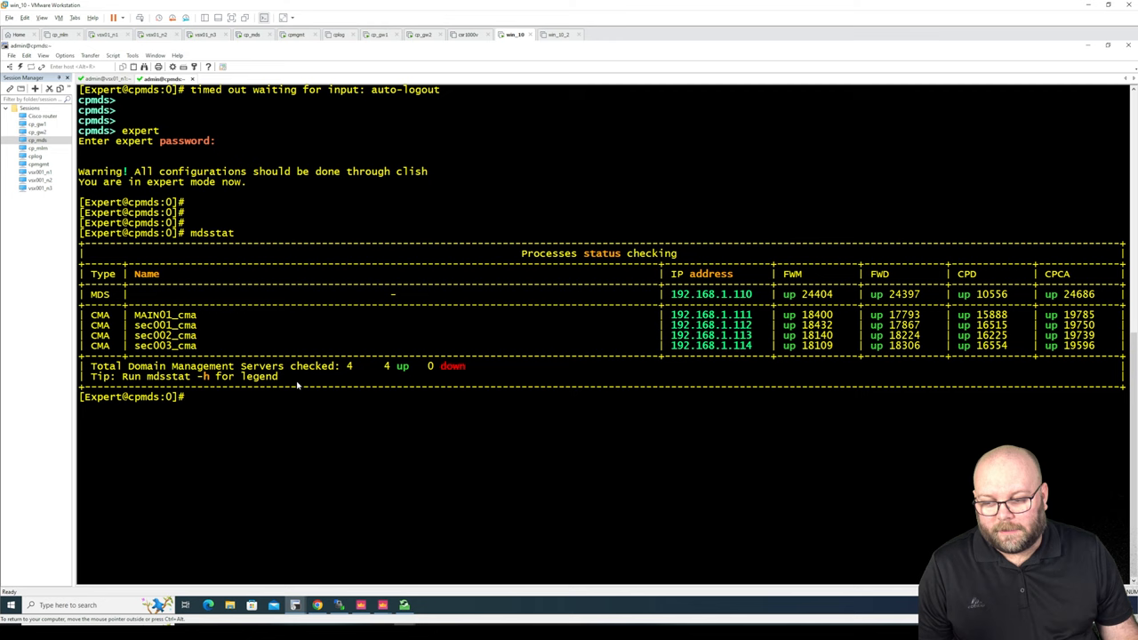
Step: Run 'vsx_provisioning_tool -h' and scroll to the 'show vd name <vd name>' command syntax
double_click(164, 334)
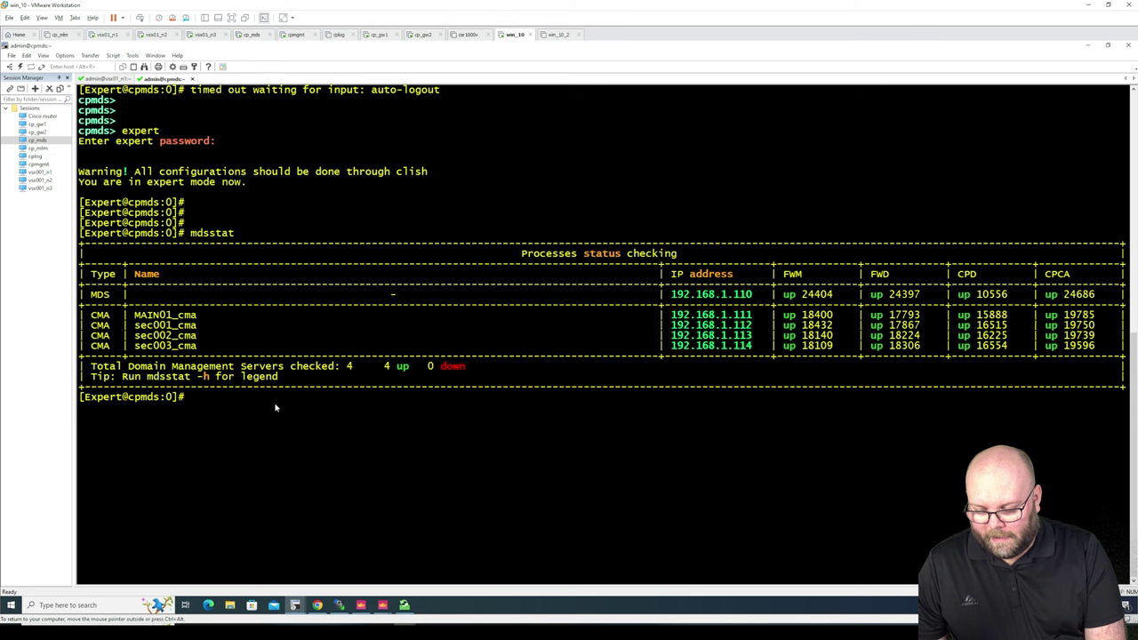
text(vsx_)
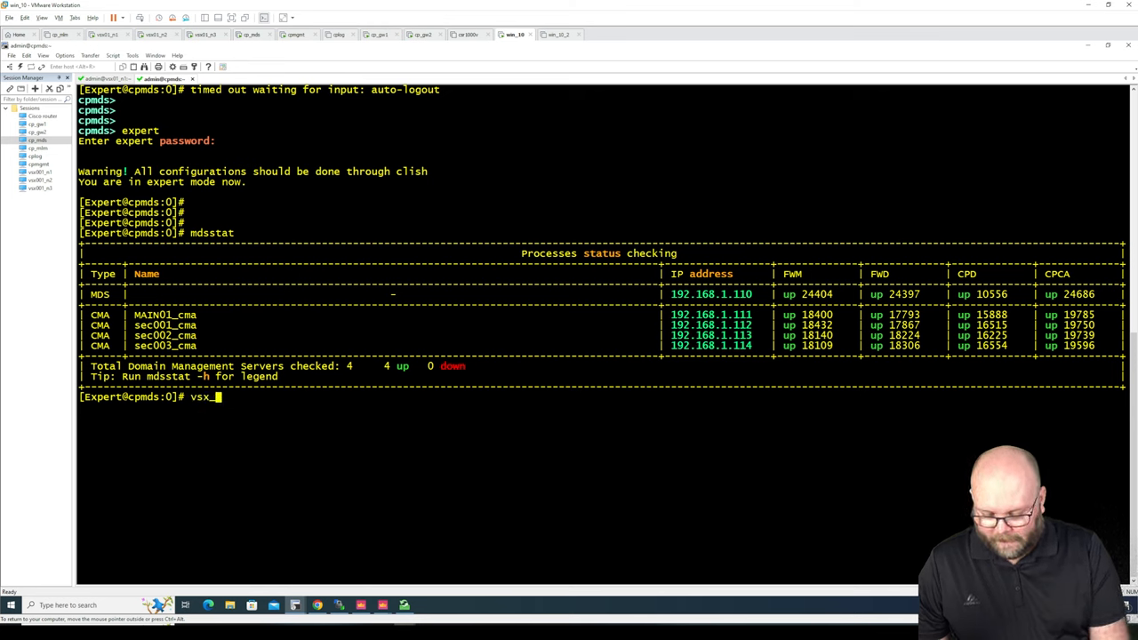
text(provisioning_tool)
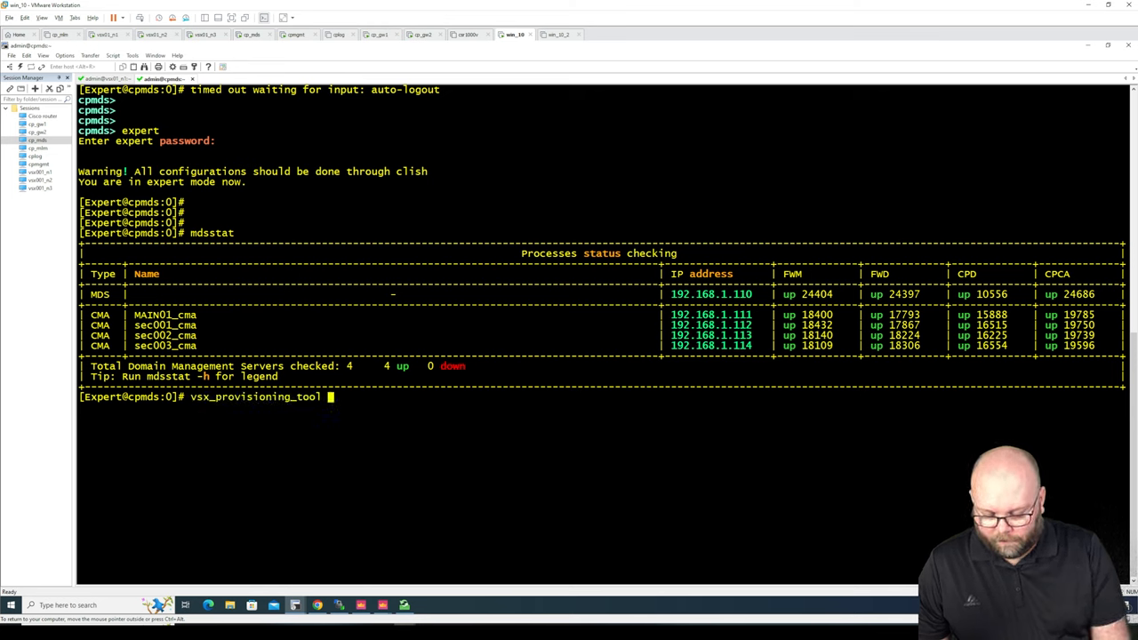
text(-h)
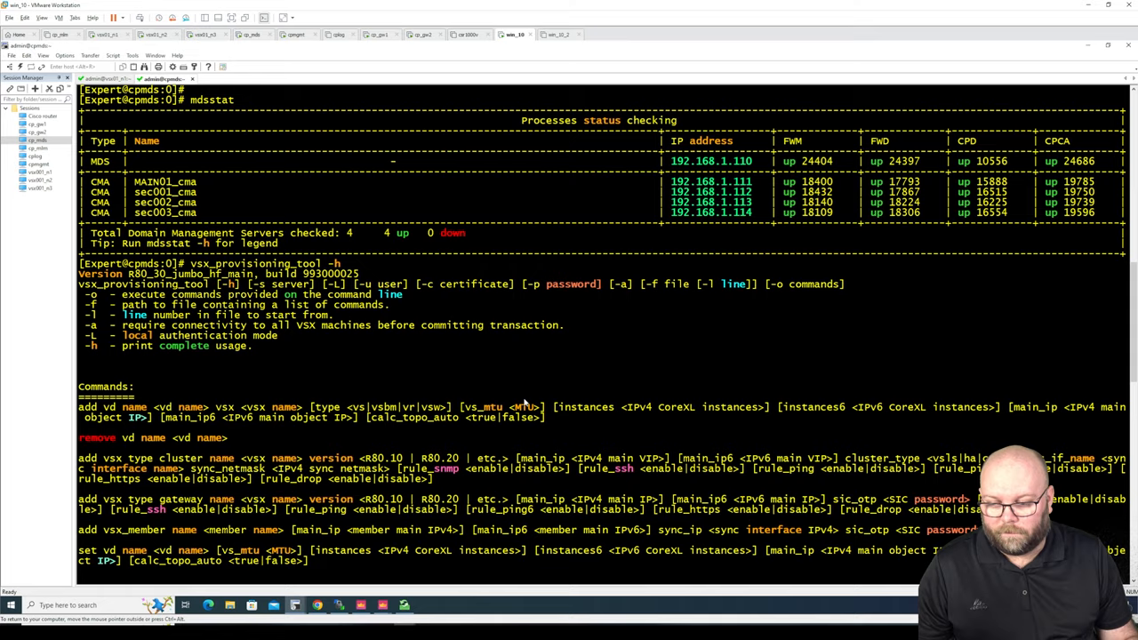
scroll(down, 3)
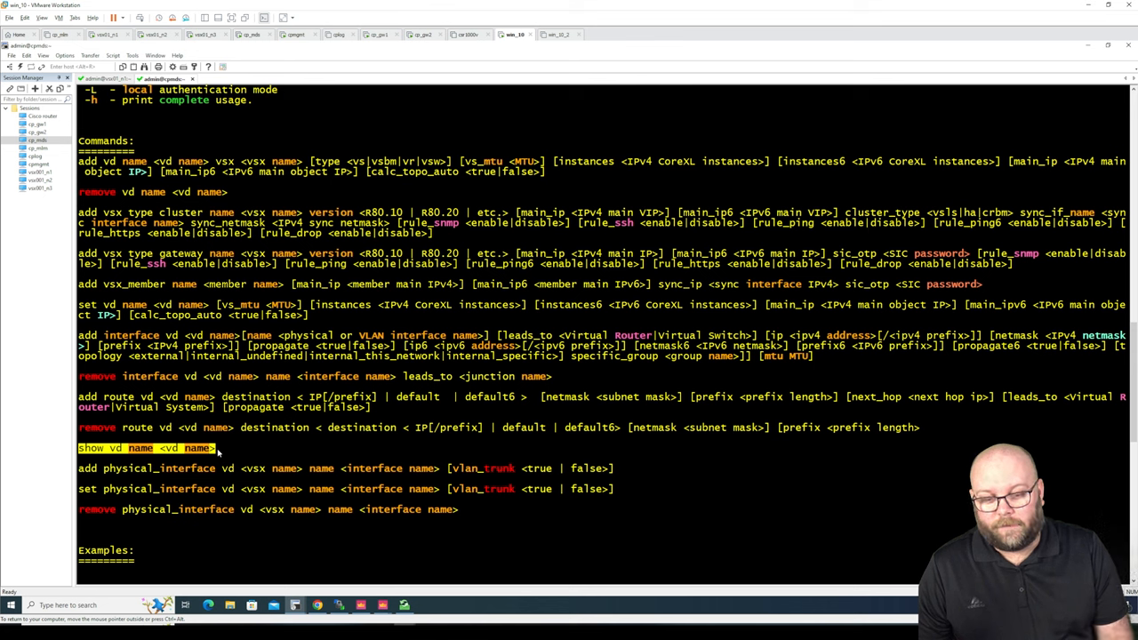
mouse_move(483, 377)
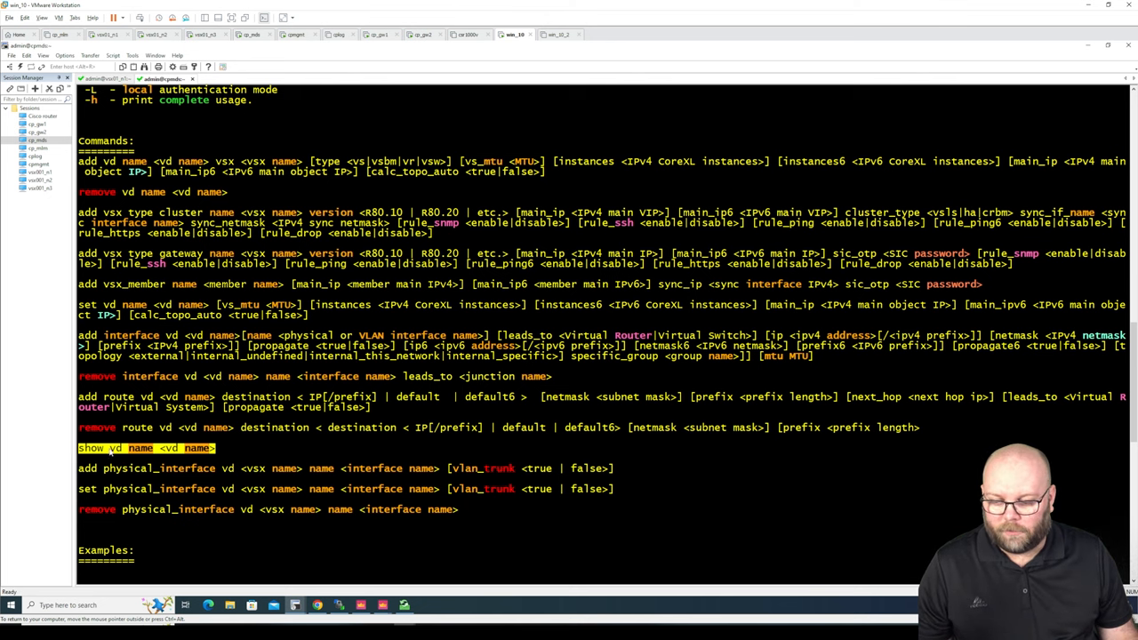
scroll(down, 3)
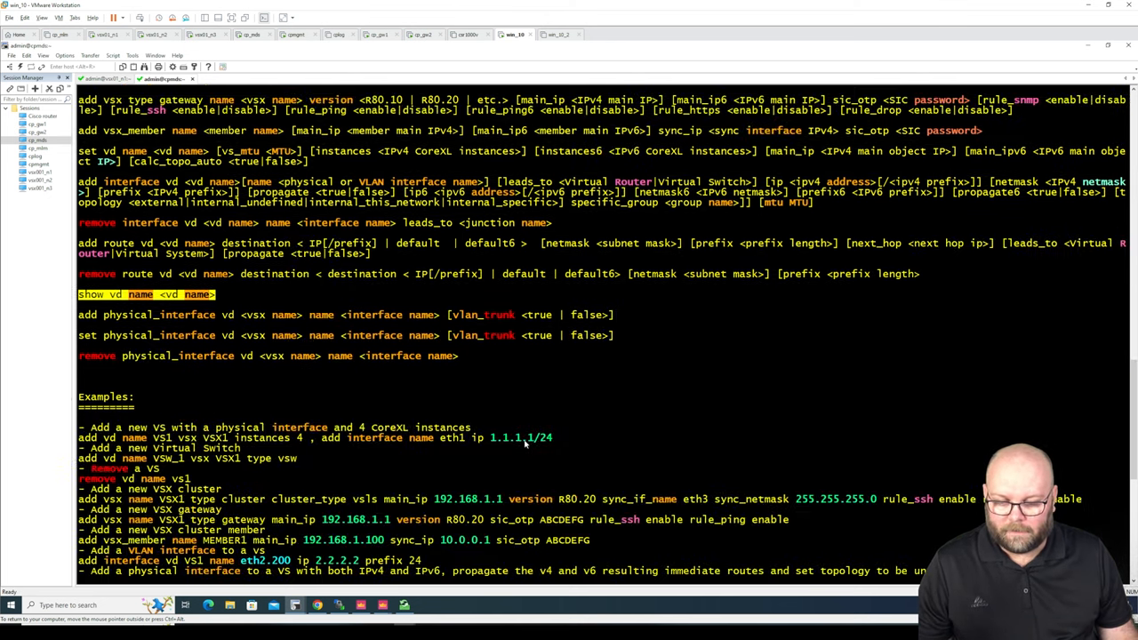
Step: Build 'vsx_provisioning_tool -s 192.168.1.113 -o' using the domain server IP from mdsstat
scroll(down, 3)
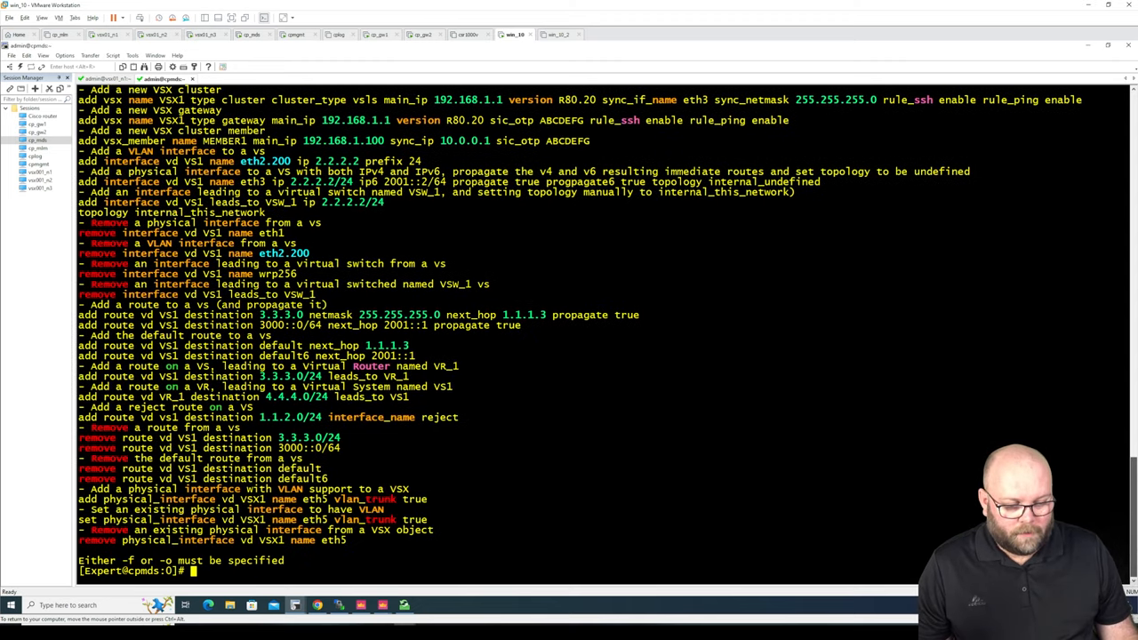
text(vsx_provisioning_tool -h)
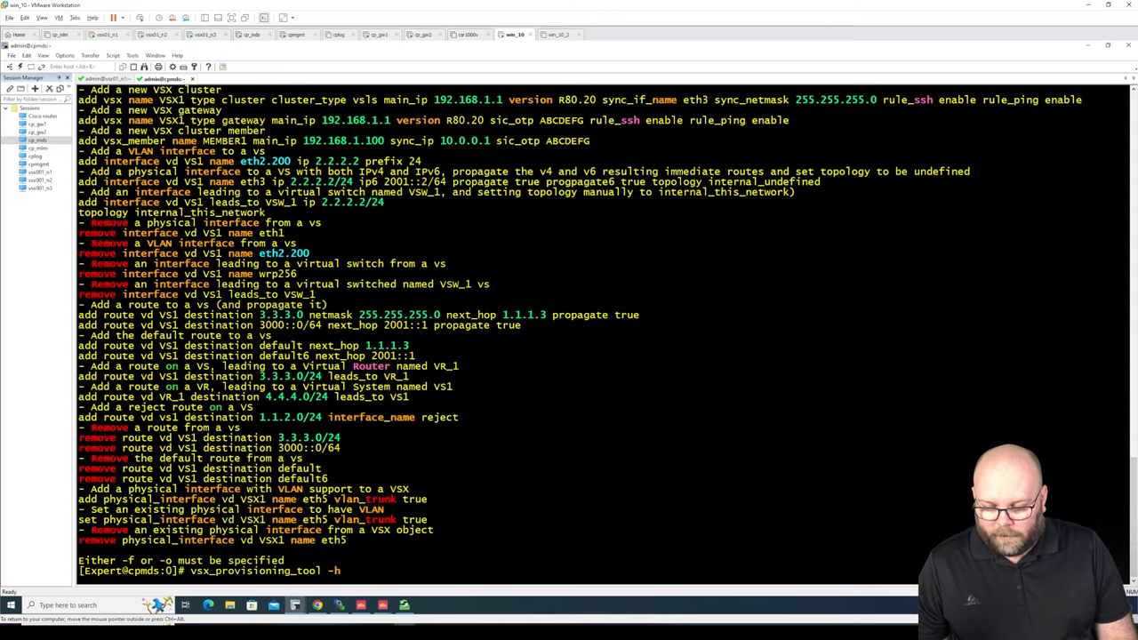
key(BackSpace)
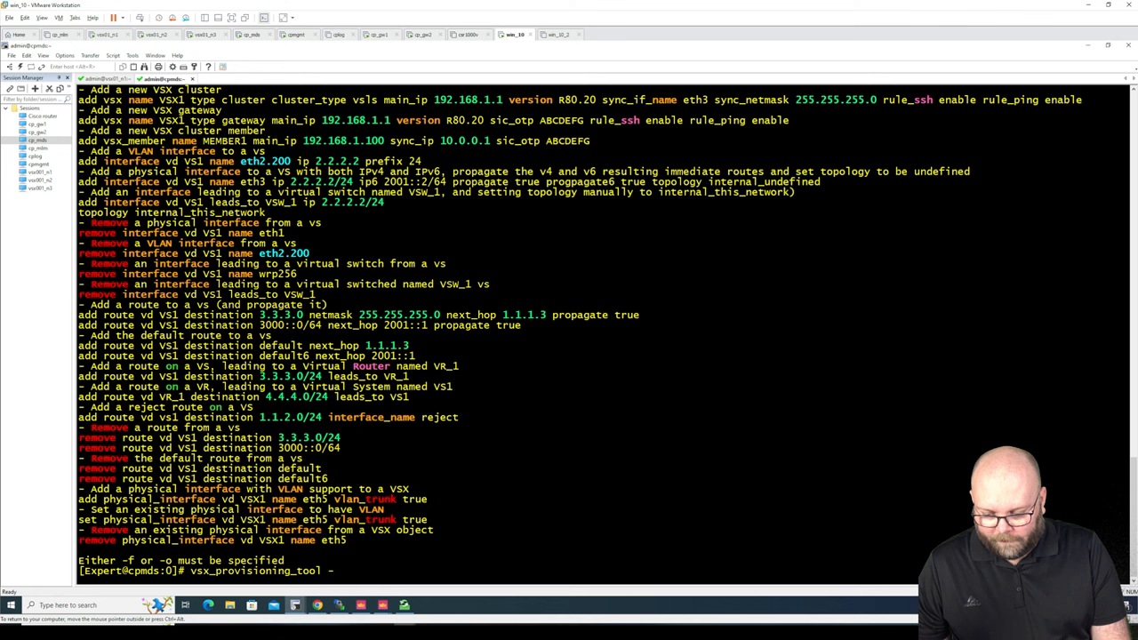
text(s)
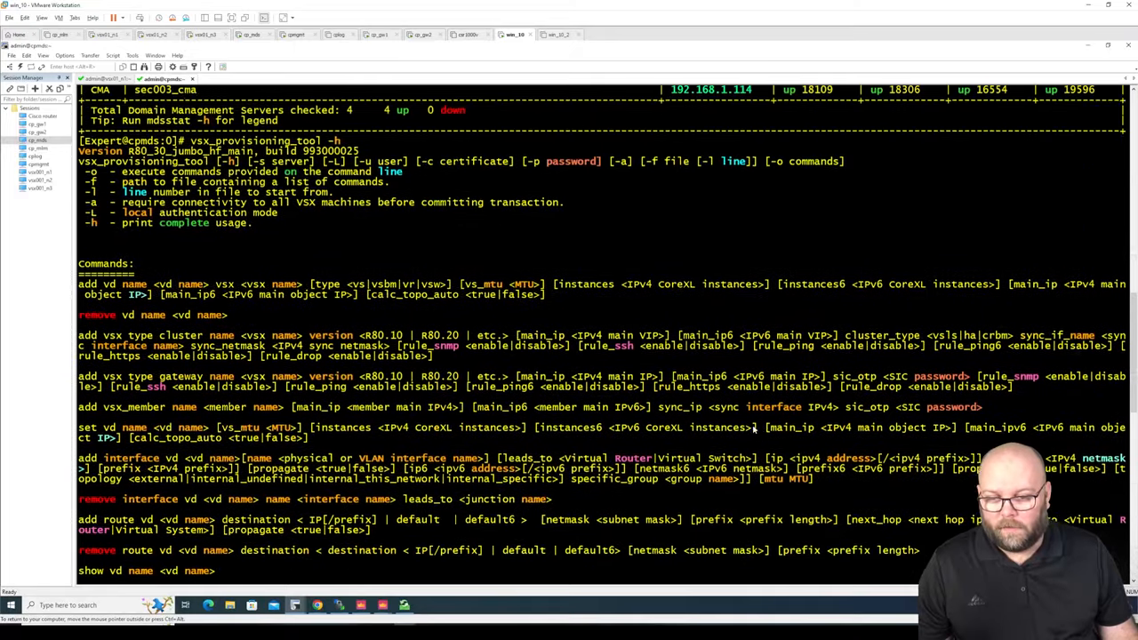
text(mdsstat)
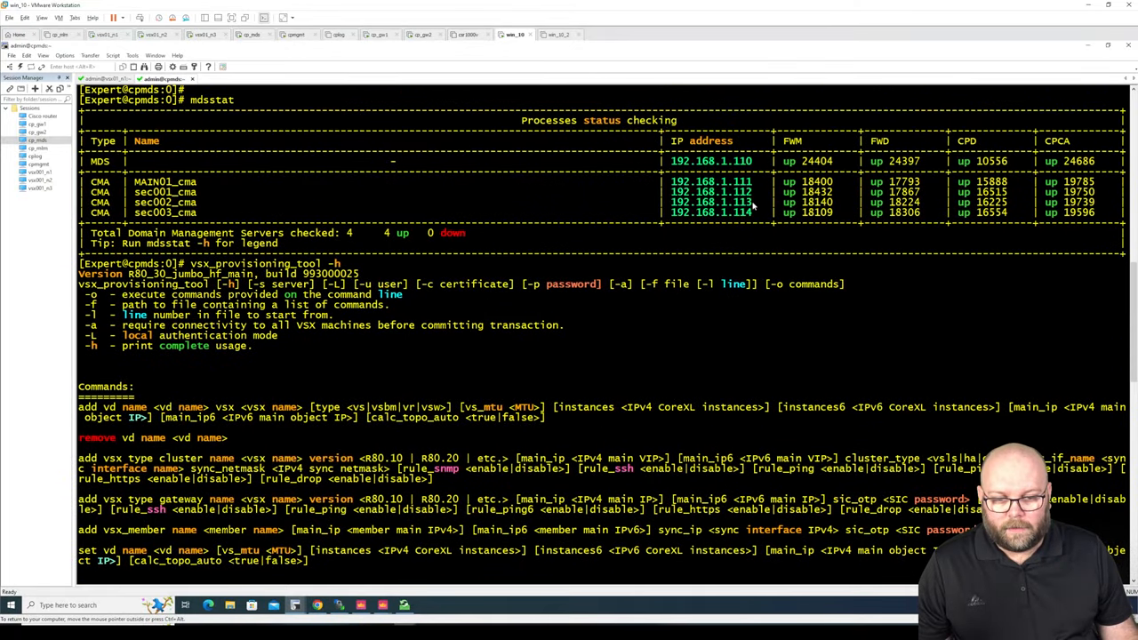
right_click(709, 203)
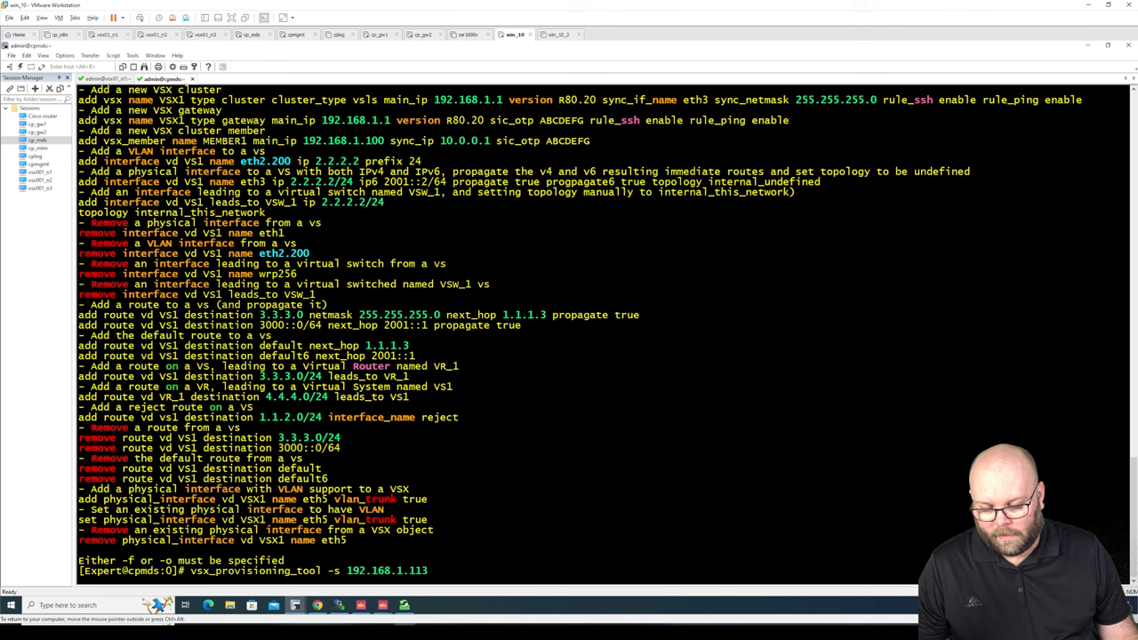
text(-o)
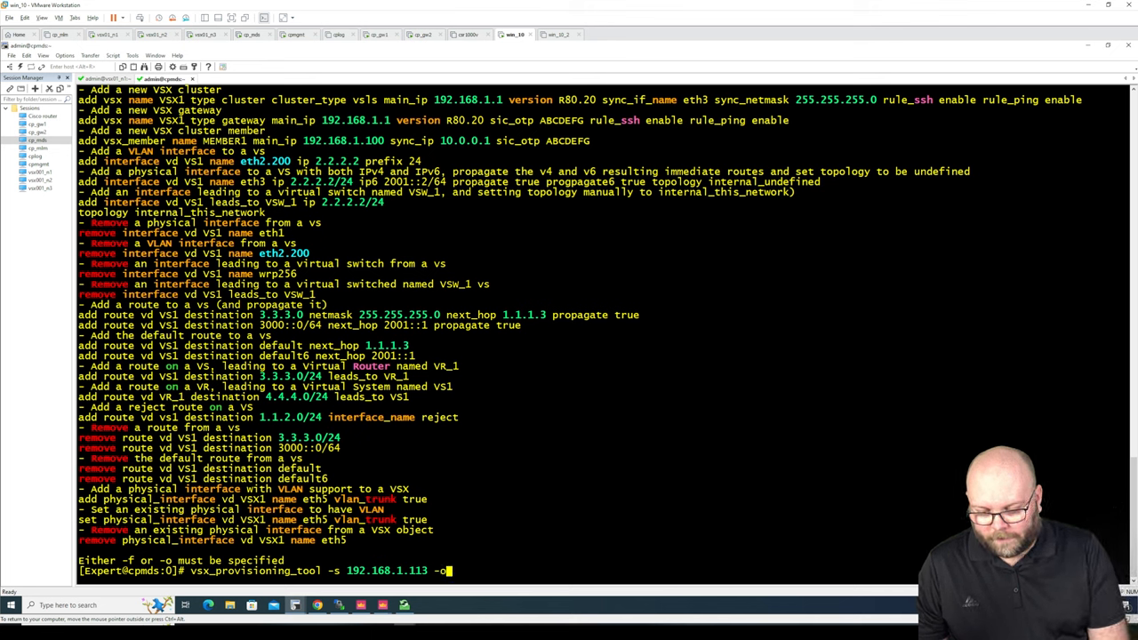
mouse_move(708, 361)
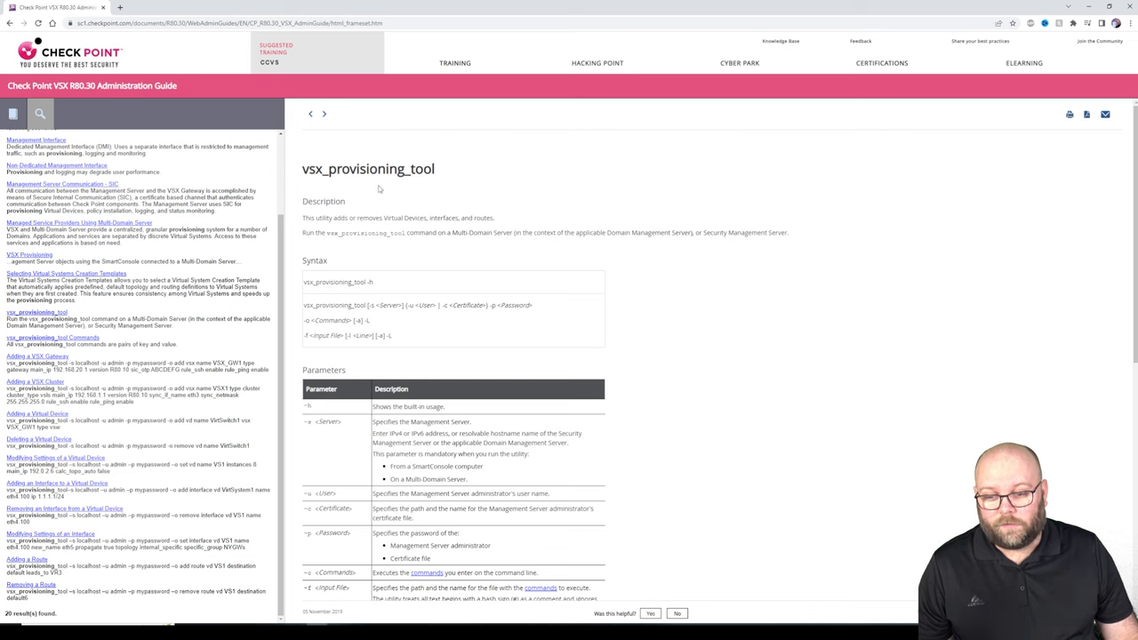
Step: Scroll the guide to the vsx_provisioning_tool Exit Codes table and Examples
scroll(down, 3)
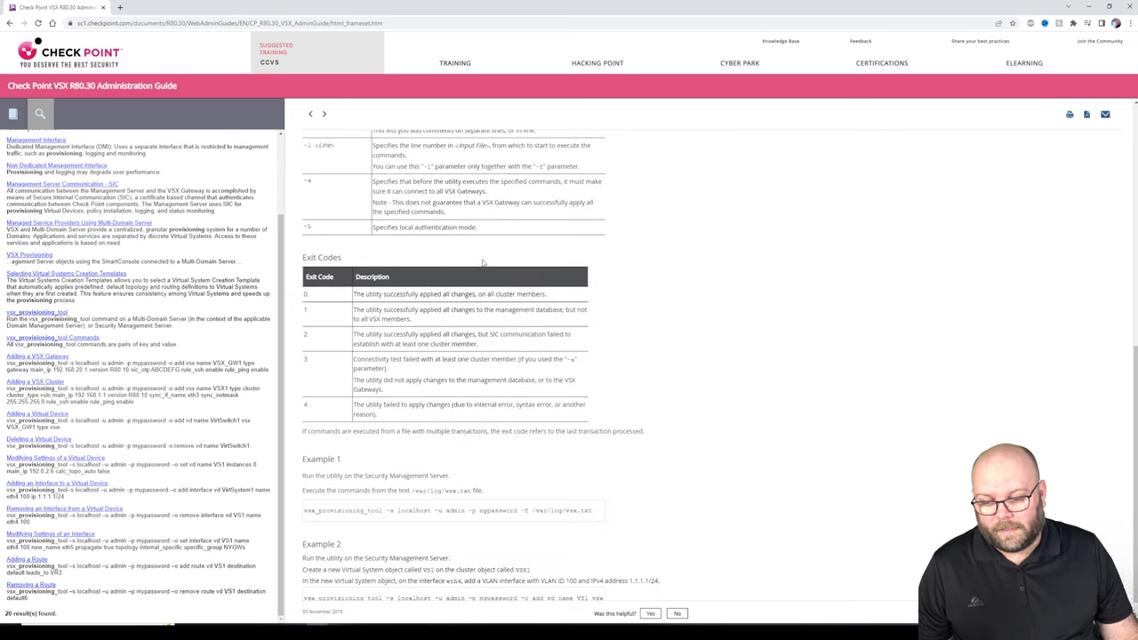
scroll(down, 3)
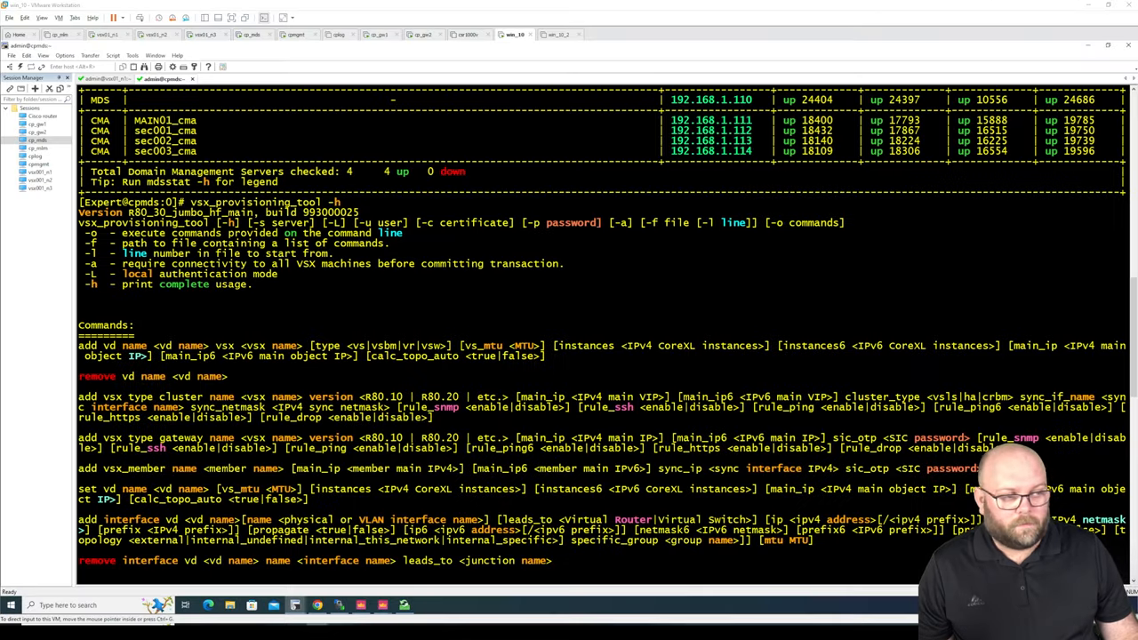
mouse_move(701, 364)
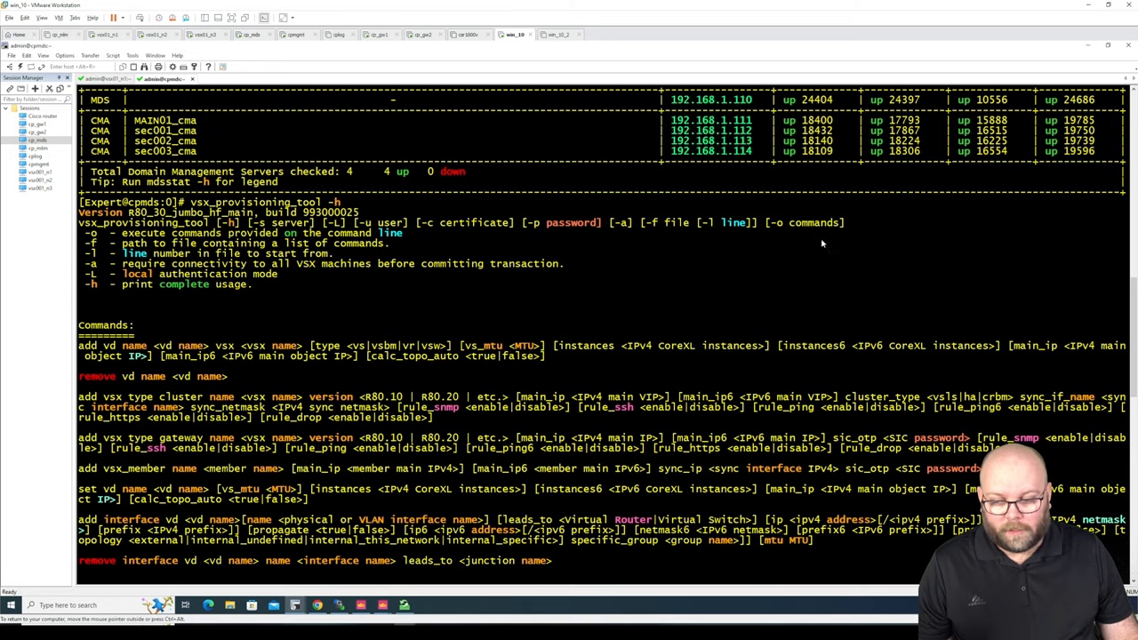
Step: Complete the command as 'vsx_provisioning_tool -s 192.168.1.113 -o show vd name vs02'
scroll(down, 3)
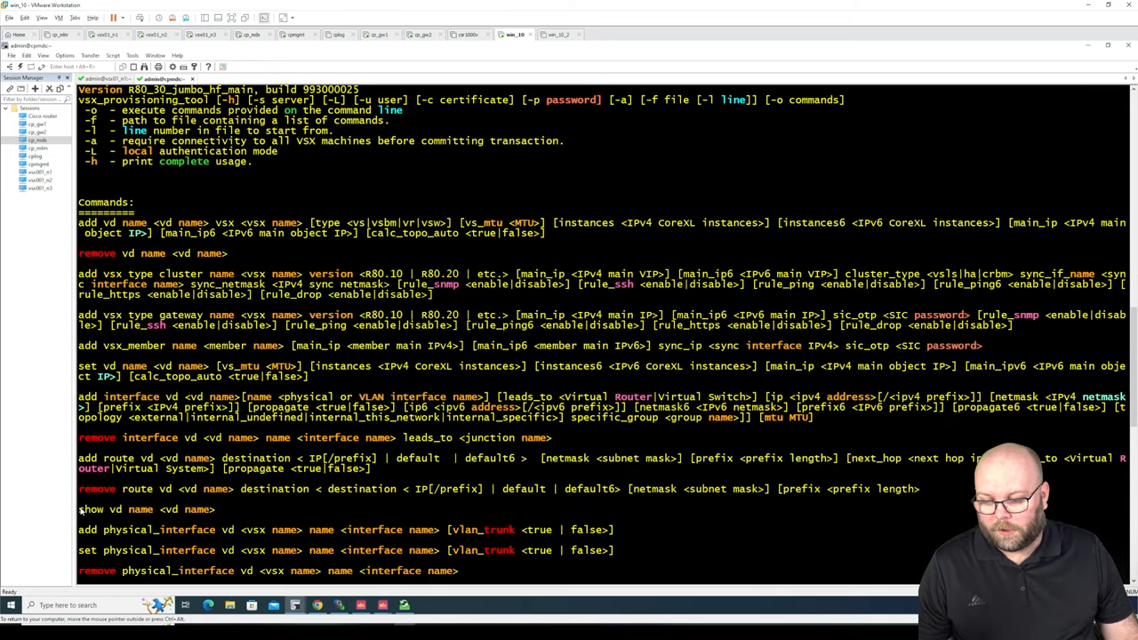
double_click(96, 509)
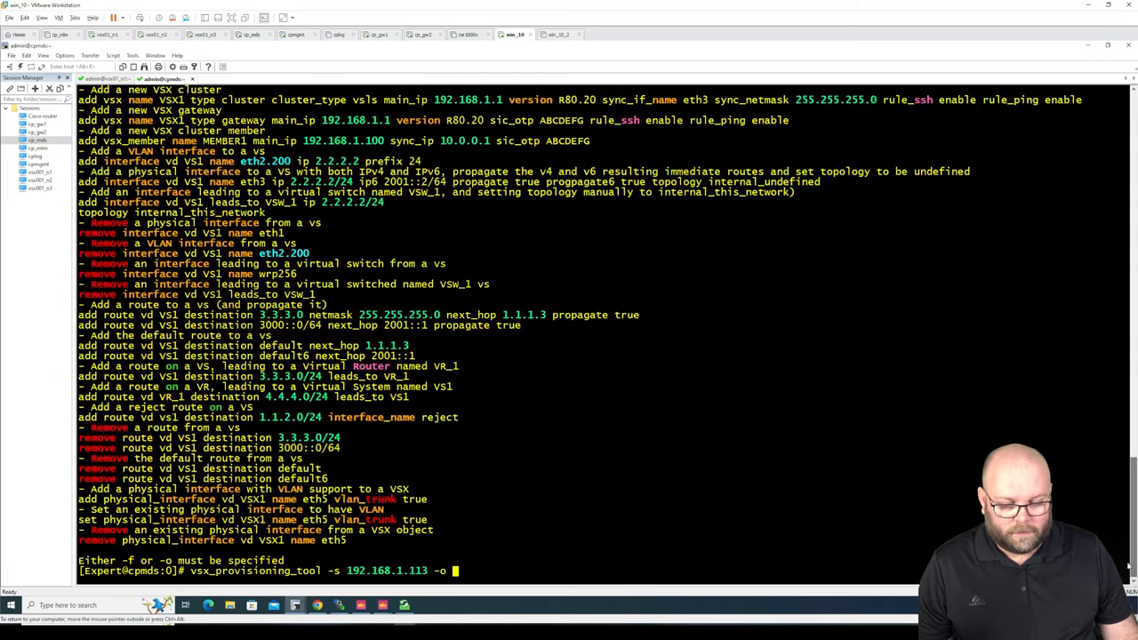
text(show)
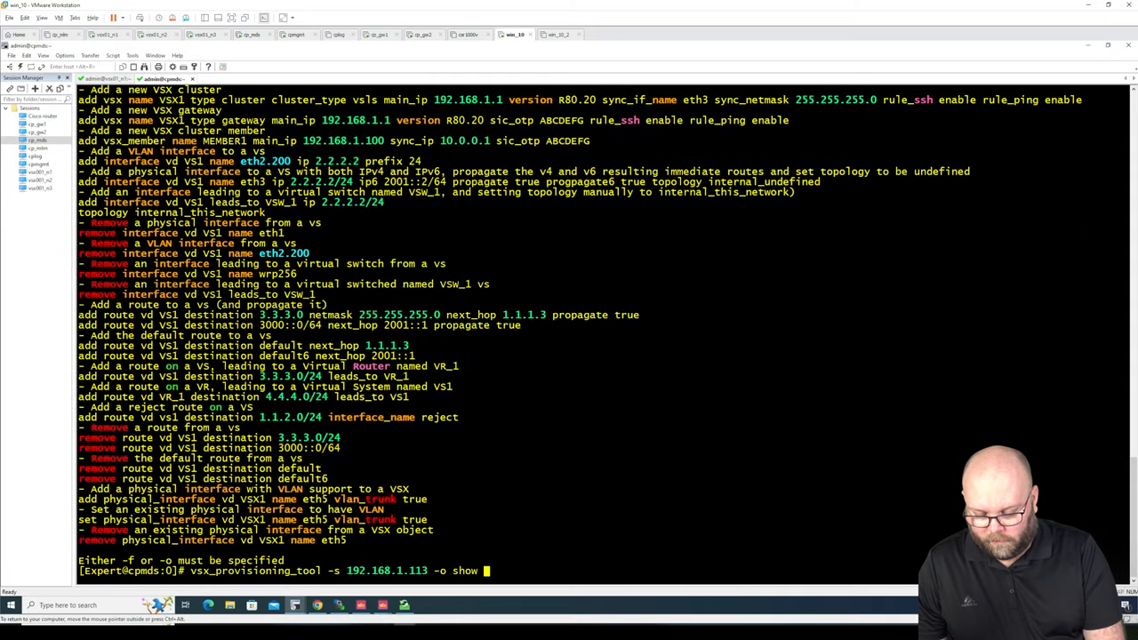
text(vd name)
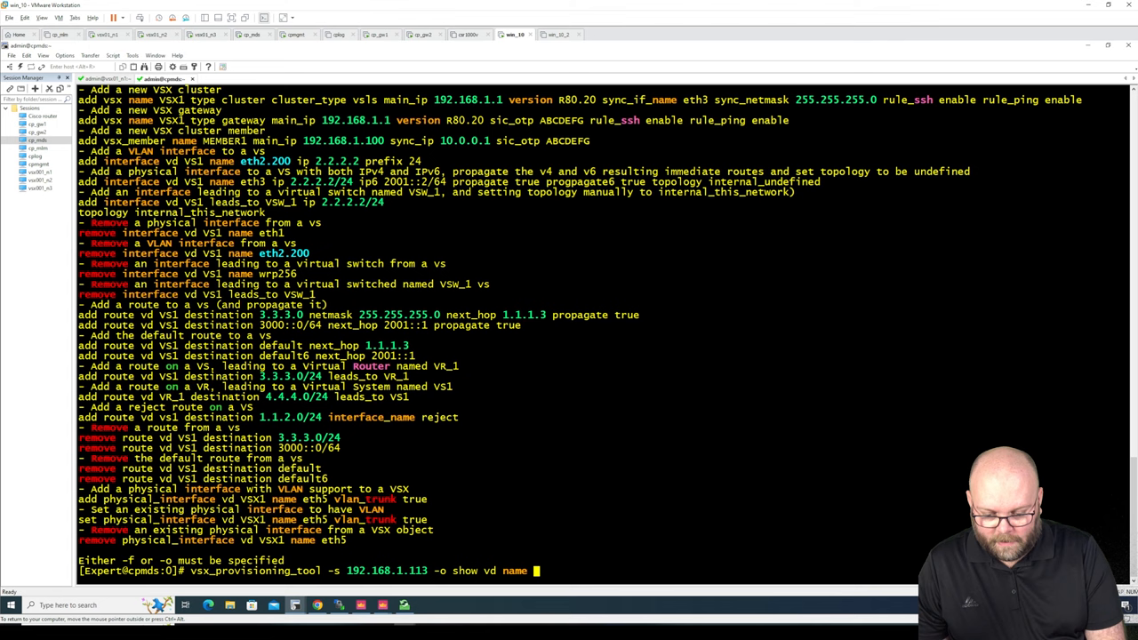
text(vs02)
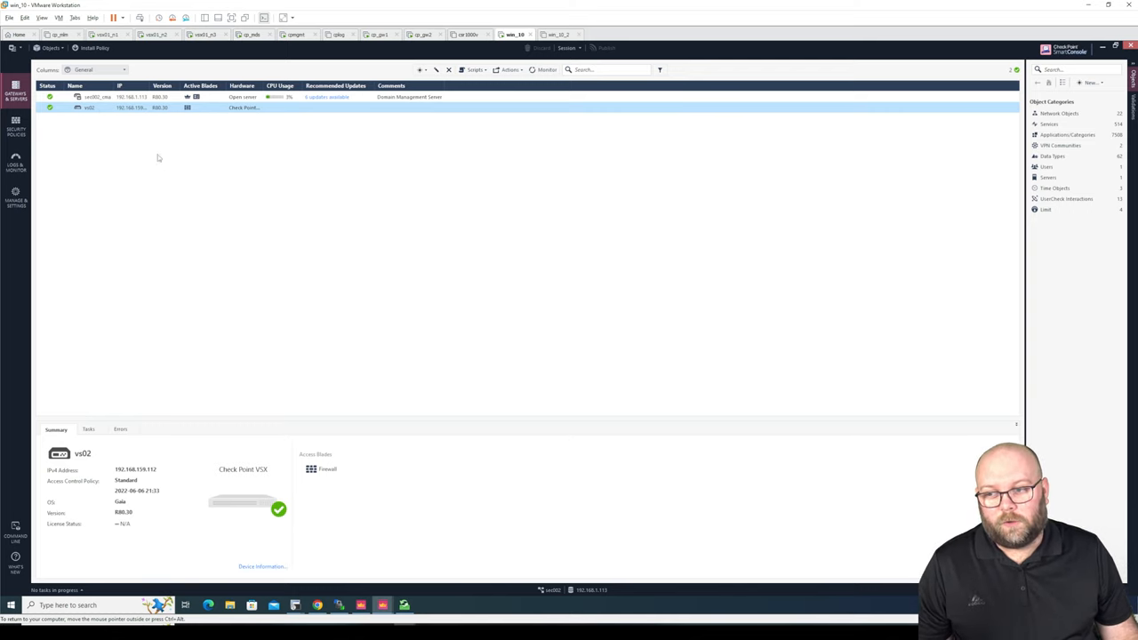
mouse_move(106, 124)
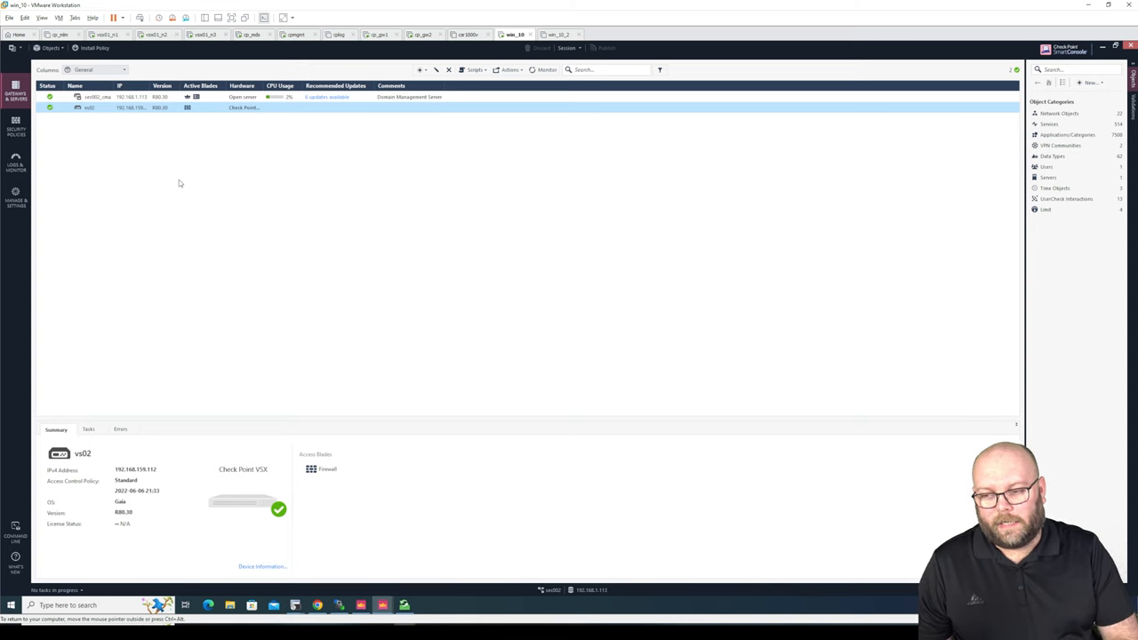
mouse_move(288, 587)
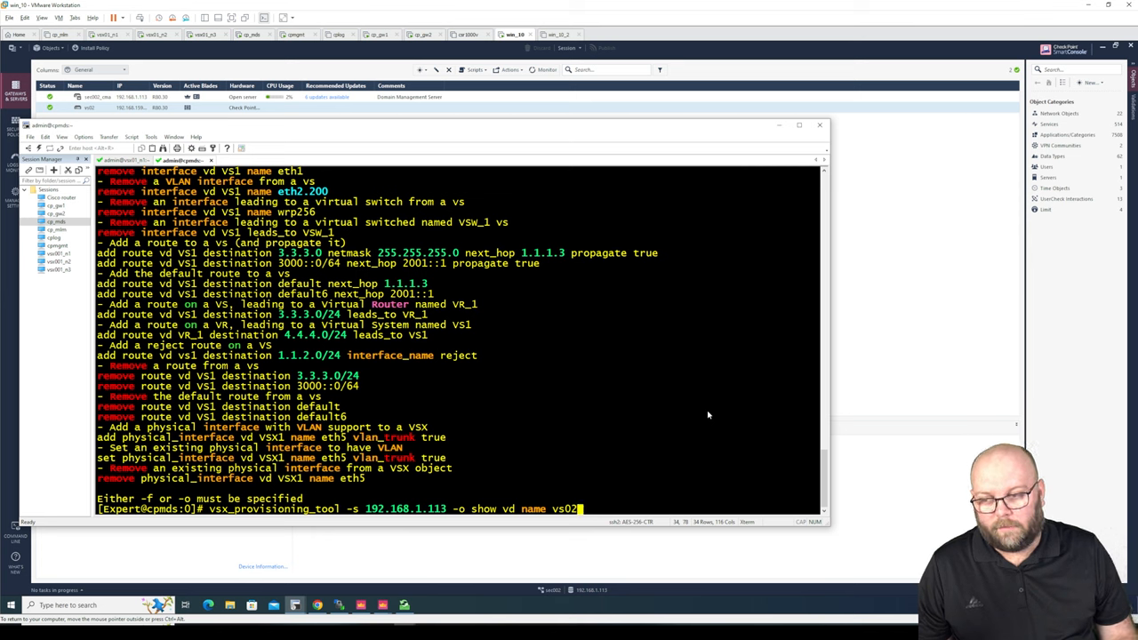
mouse_move(121, 120)
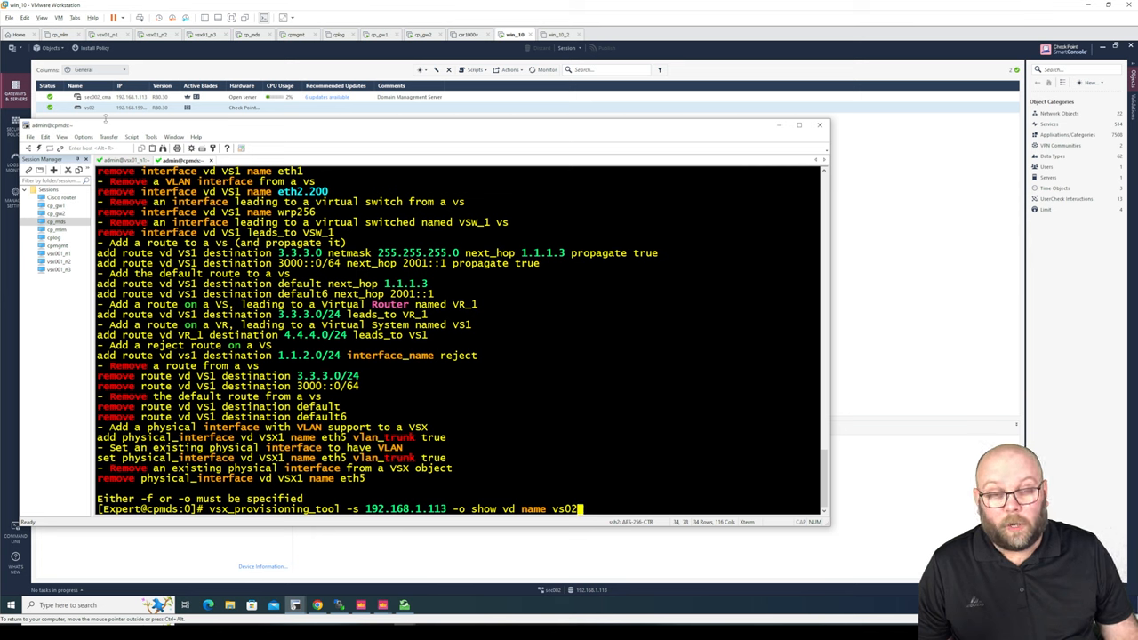
mouse_move(640, 417)
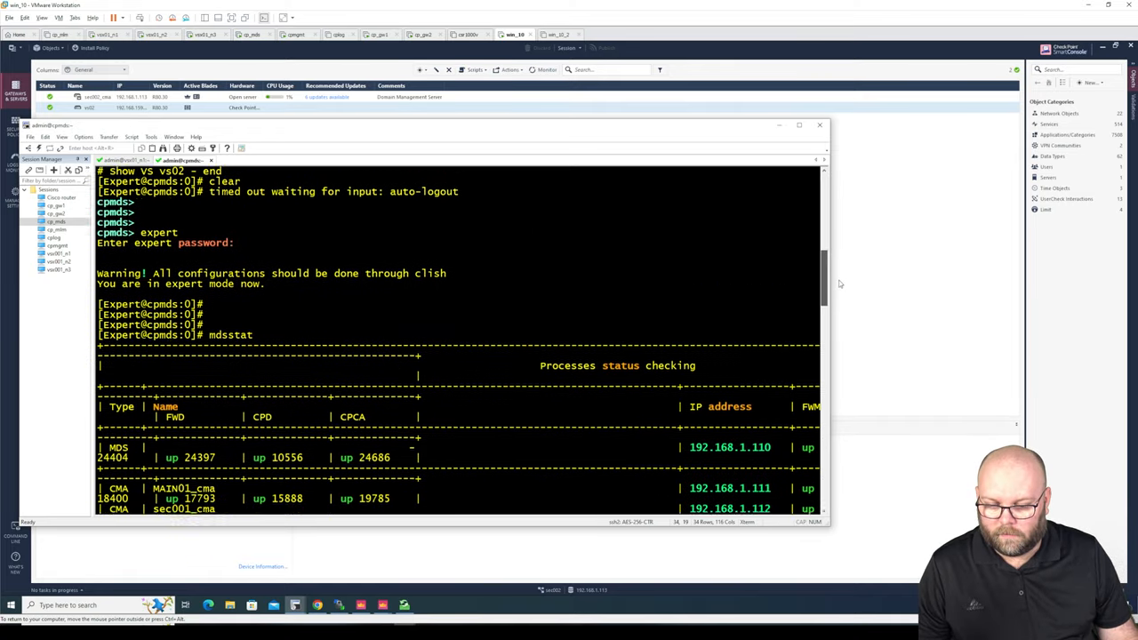
Step: Scroll back through the session history after running the vs02 show command
scroll(down, 3)
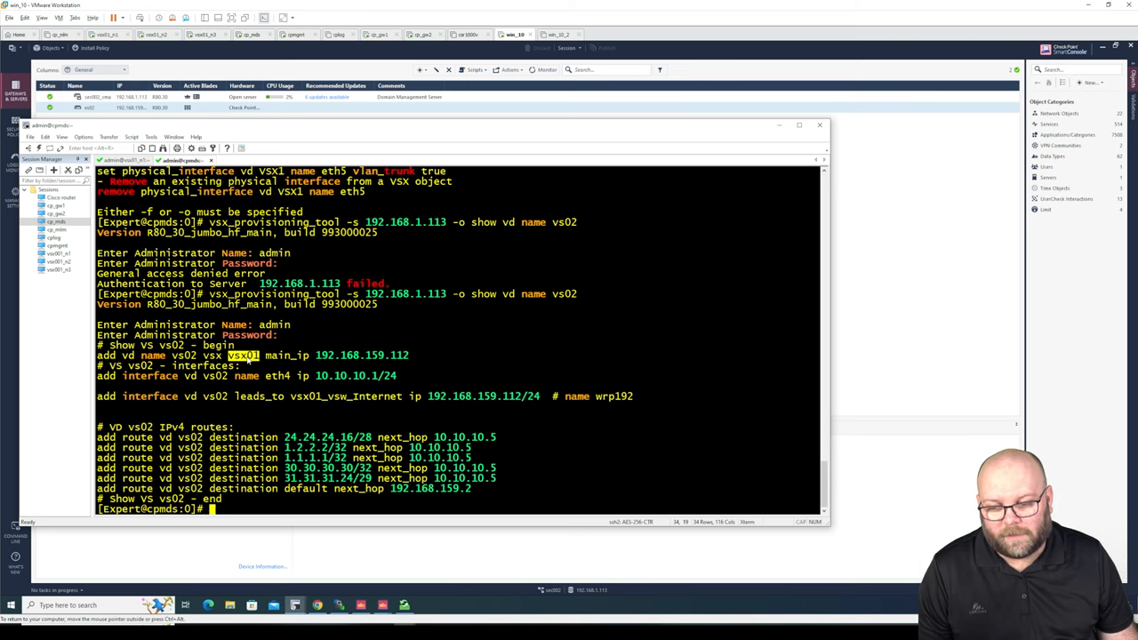
Step: Highlight the VSX name, the eth4 interface and the vsx01_vsw_Internet switch in vs02's output
drag(317, 356, 409, 355)
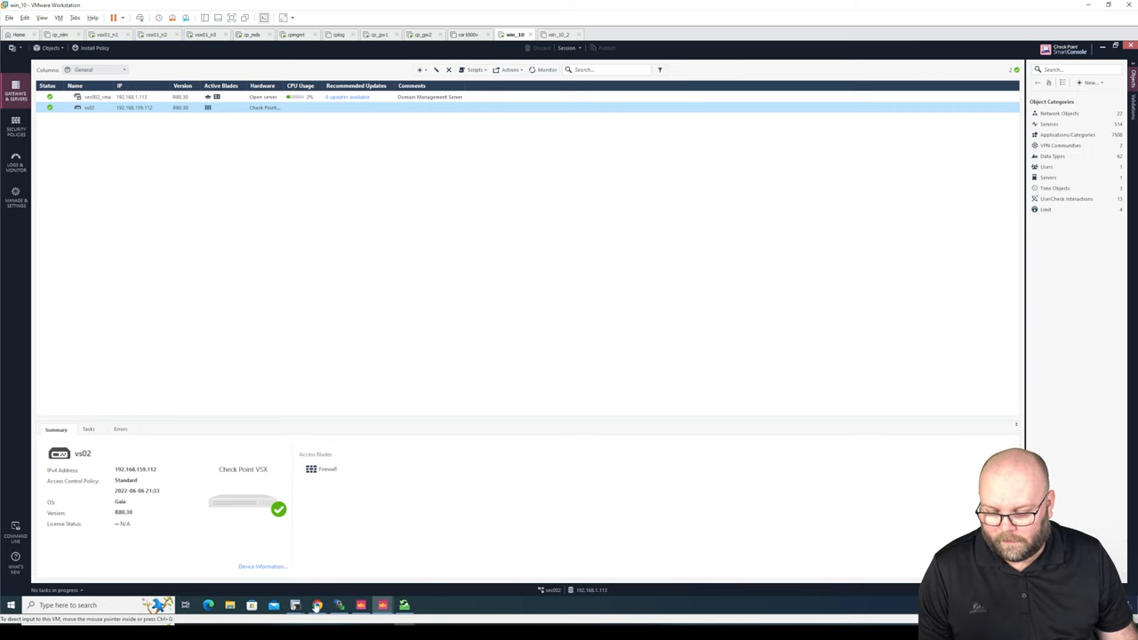
click(317, 605)
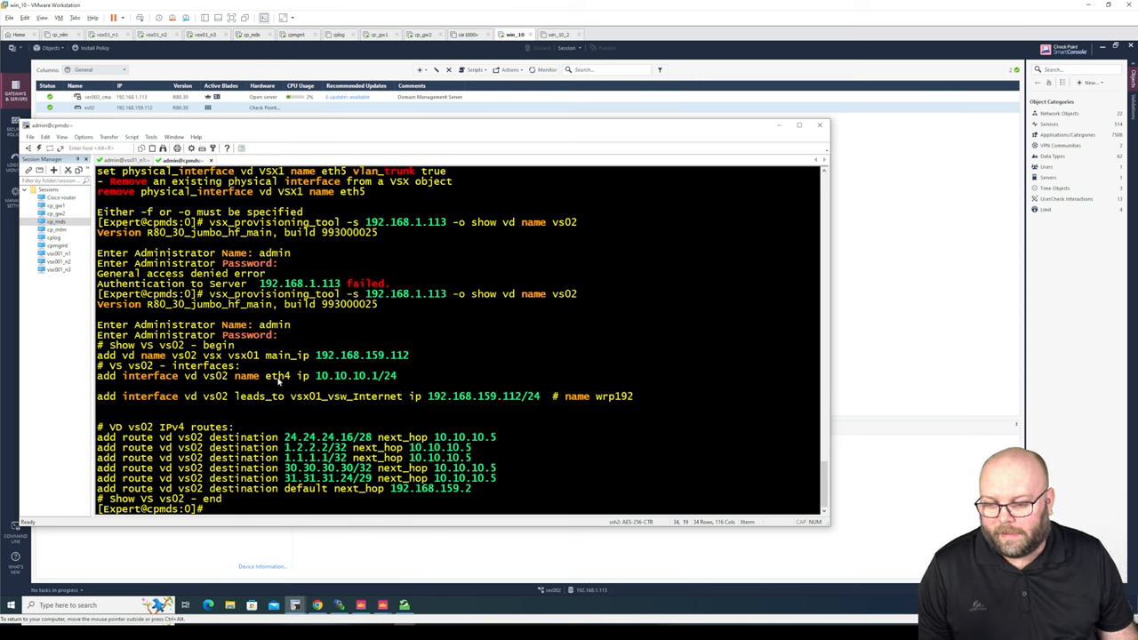
drag(263, 375, 374, 376)
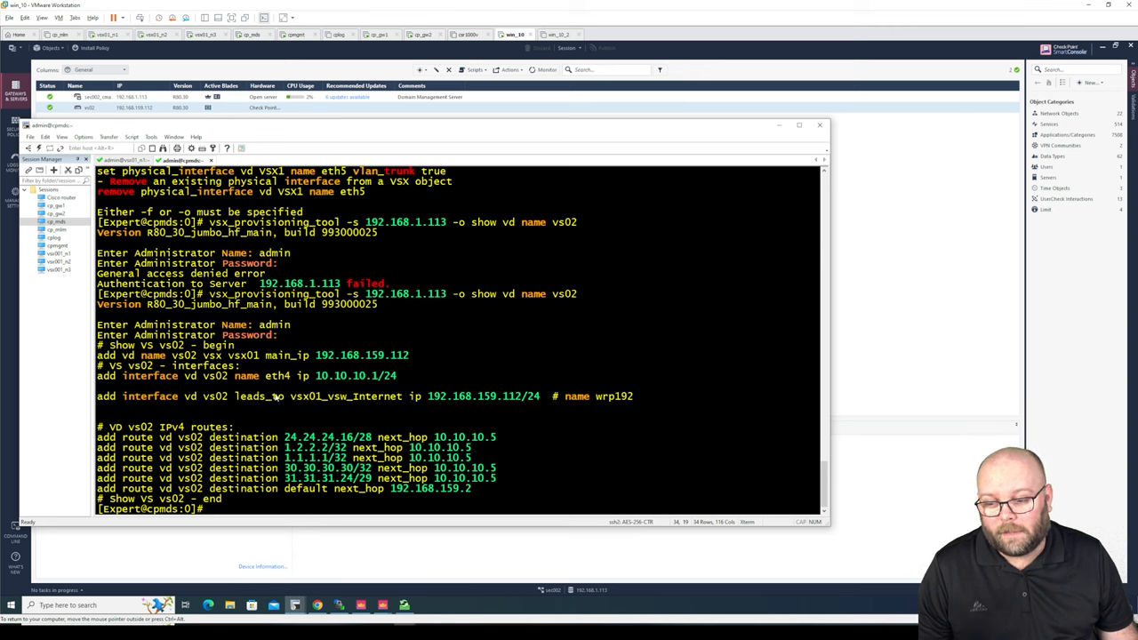
double_click(256, 395)
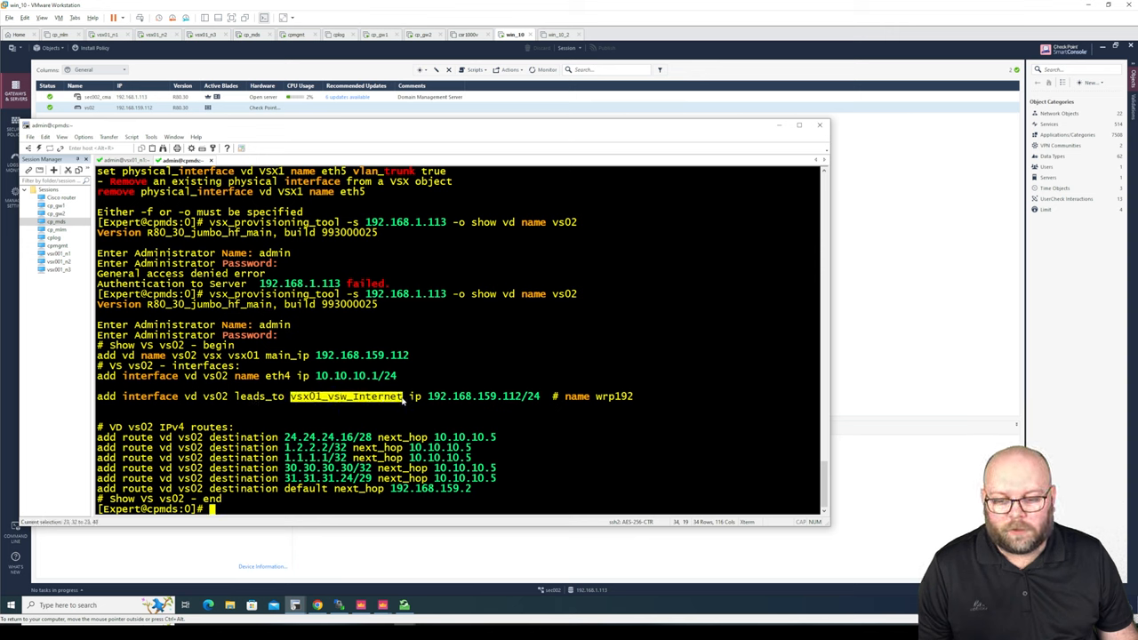
Step: Highlight the 192.168.159.112/24 address, the wrp192 interface name and the IPv4 routes
drag(426, 394, 543, 395)
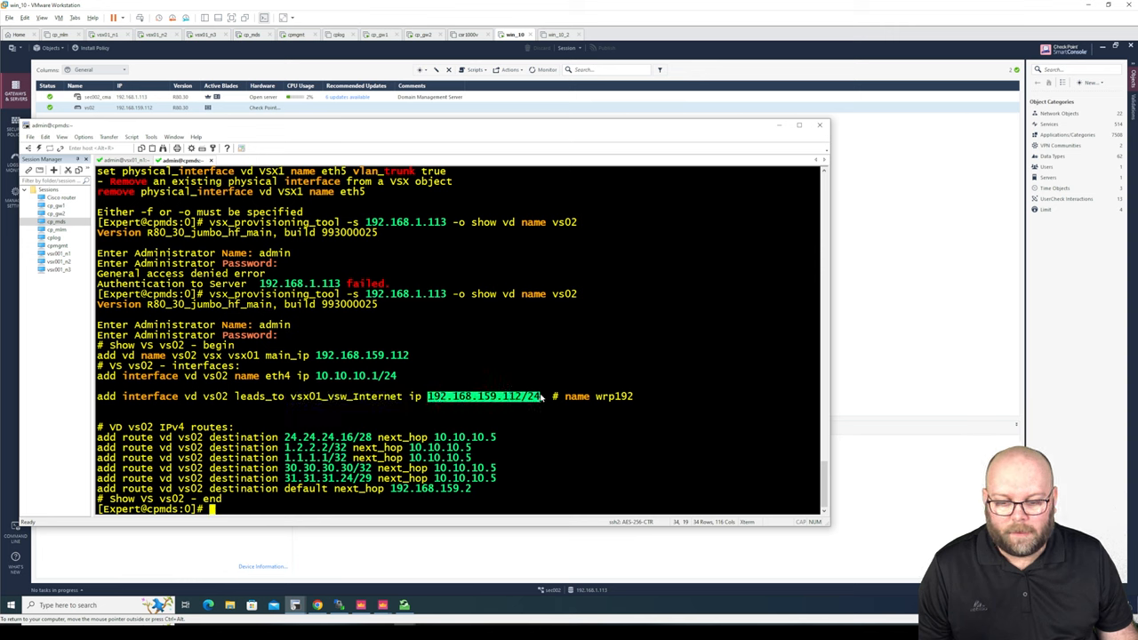
drag(565, 395, 633, 394)
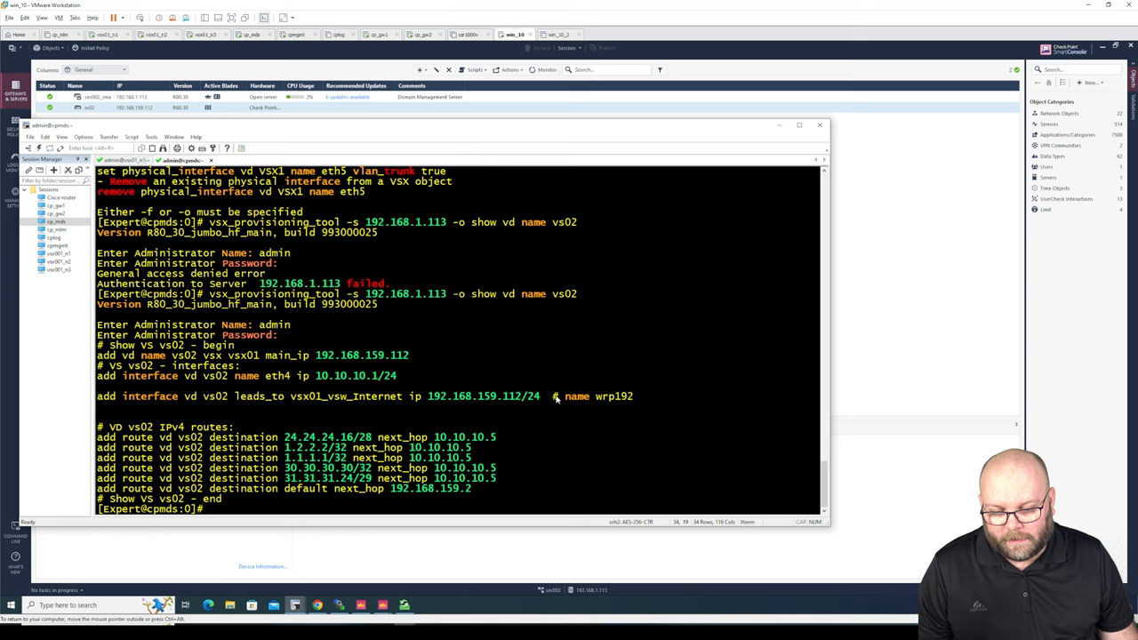
mouse_move(562, 398)
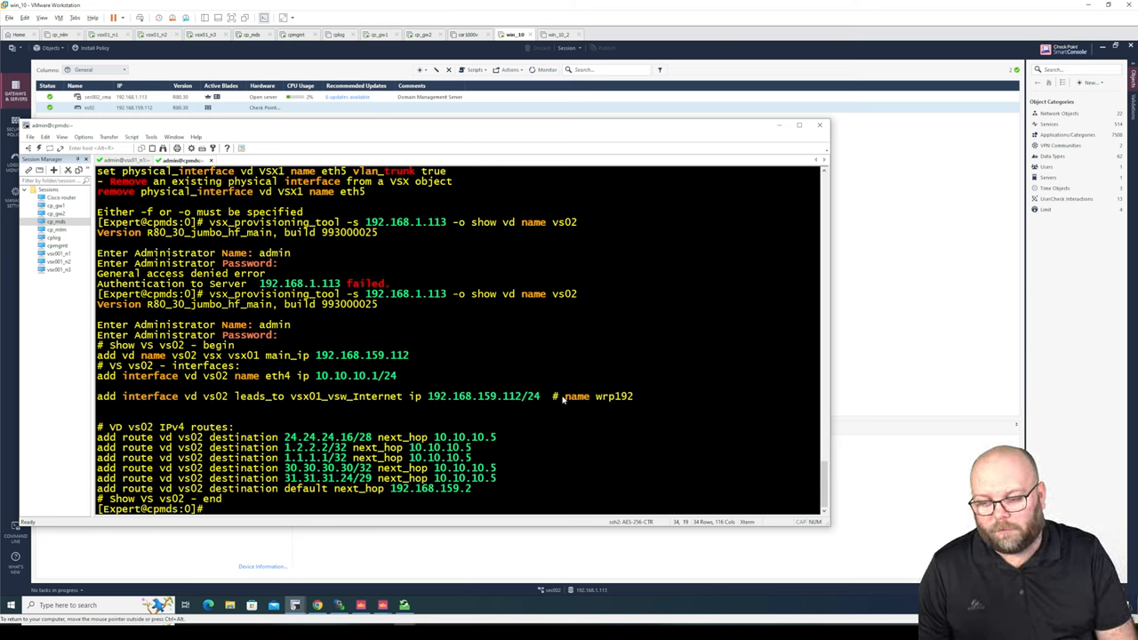
double_click(573, 397)
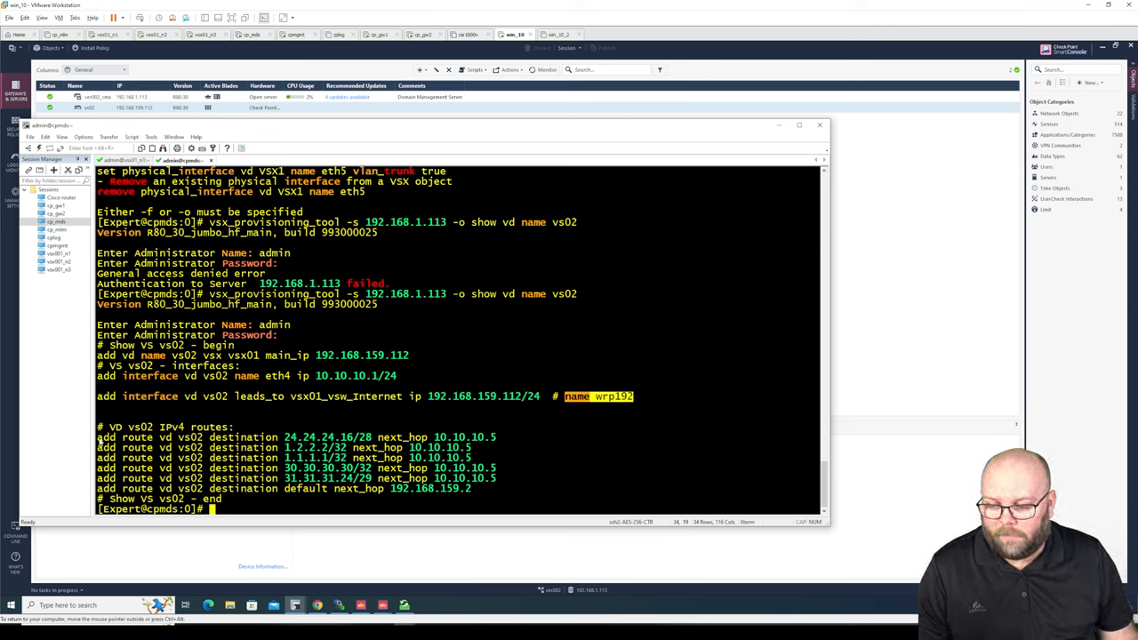
drag(96, 438, 491, 487)
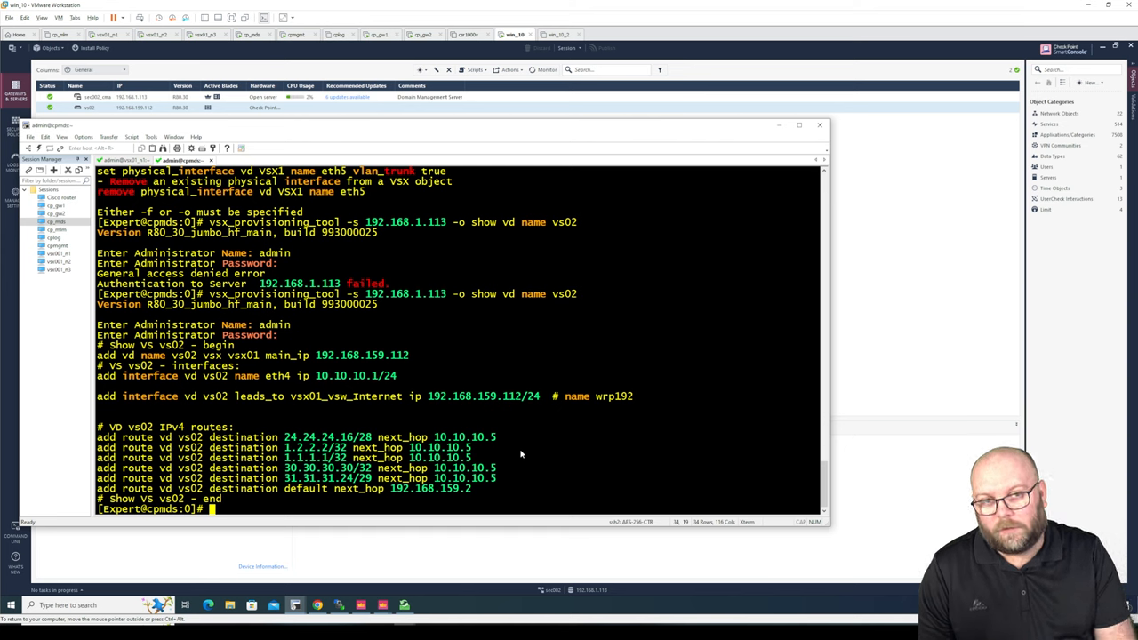
mouse_move(550, 450)
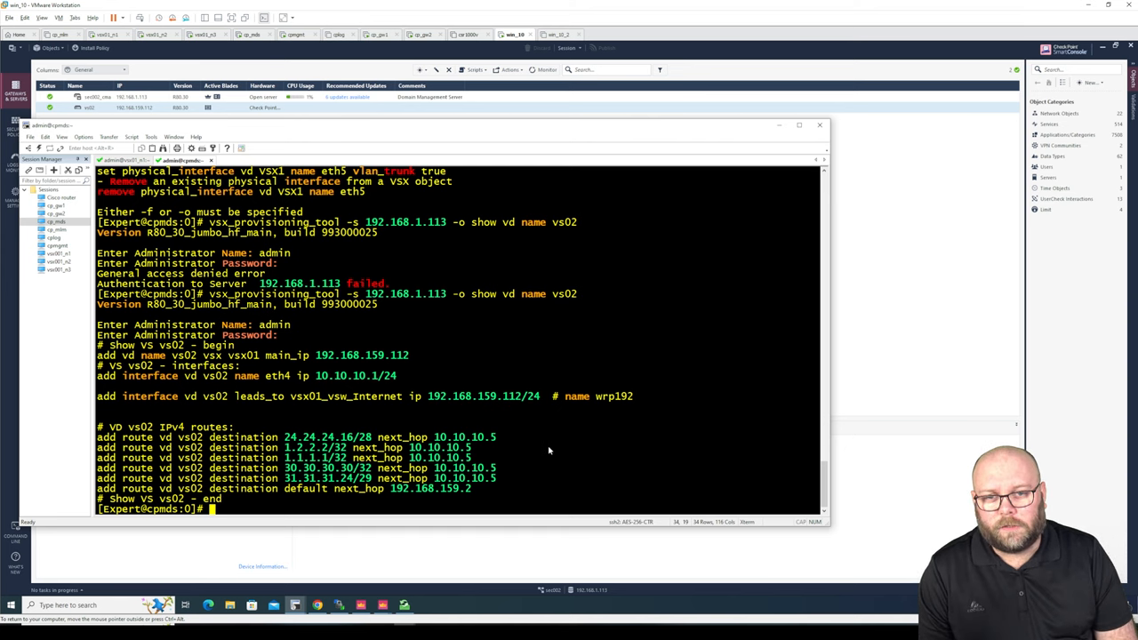